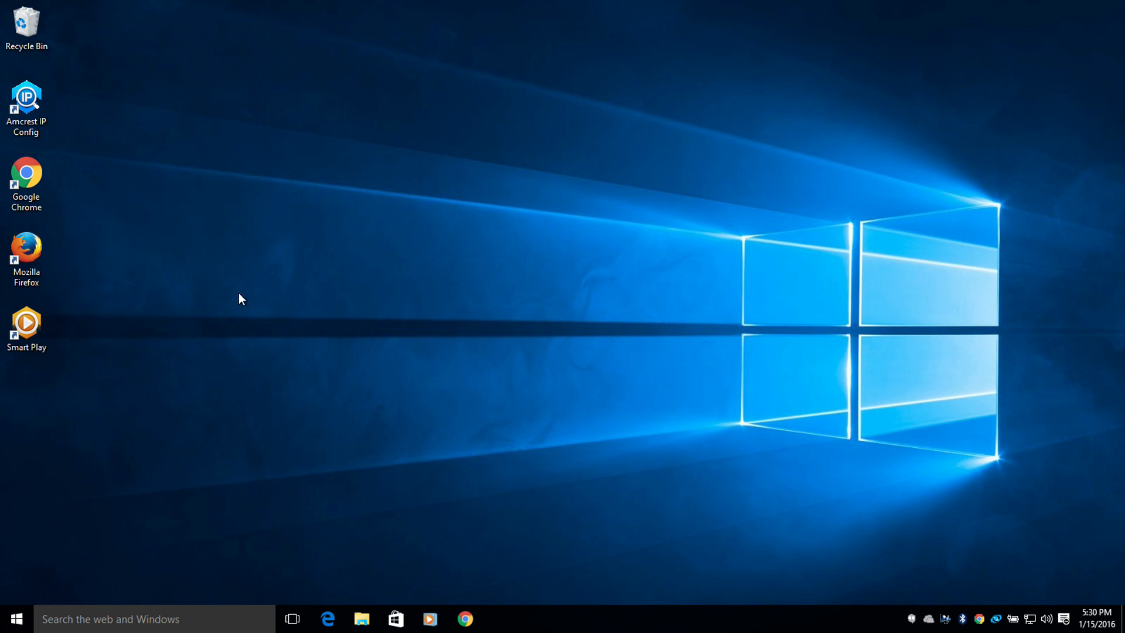
- Launch Firefox and enter the NAS address 192.168.128.189 to reach the VideographyNAS login
{"action": "left_click", "coordinate": [27, 255]}
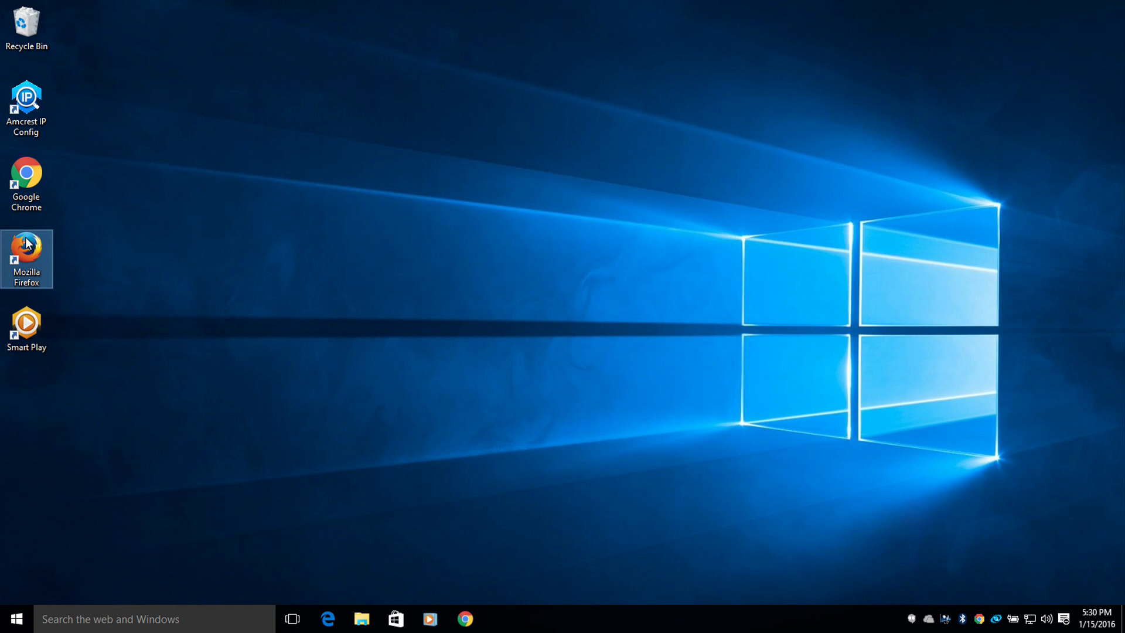
{"action": "double_click", "coordinate": [26, 254]}
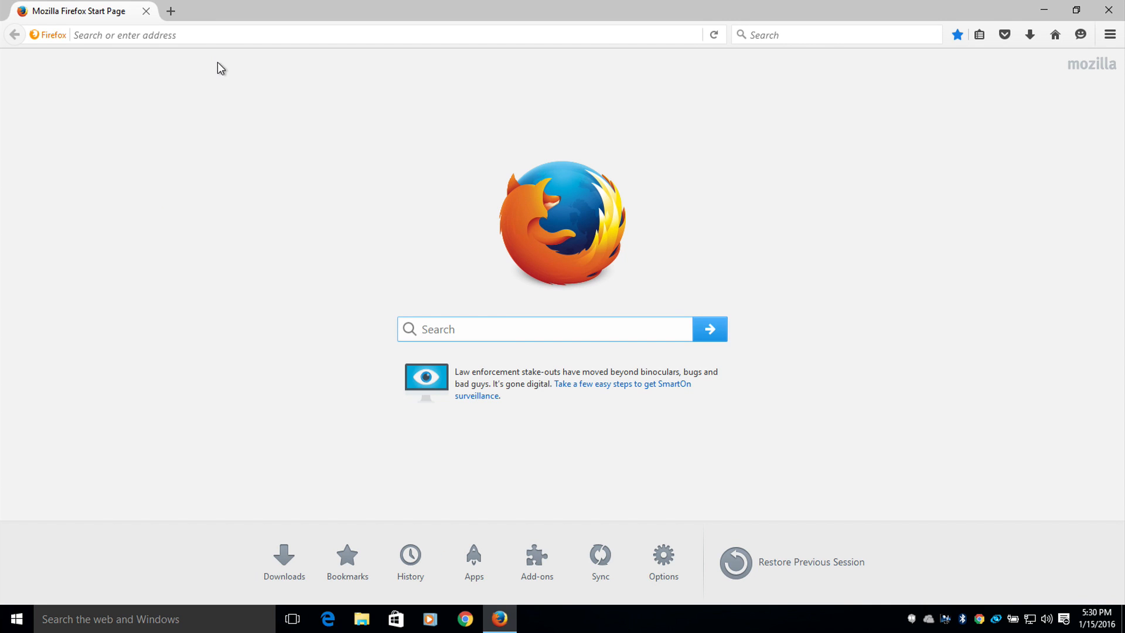
{"action": "left_click", "coordinate": [215, 34]}
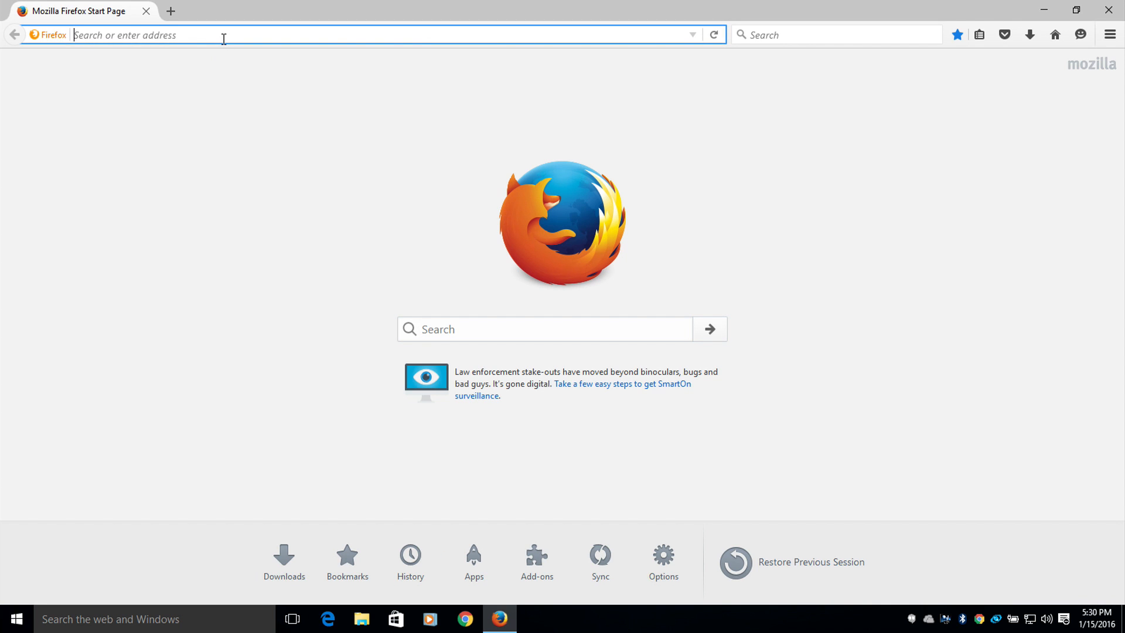
{"action": "type", "text": "192.168.128.189:8080/cgi-bin/"}
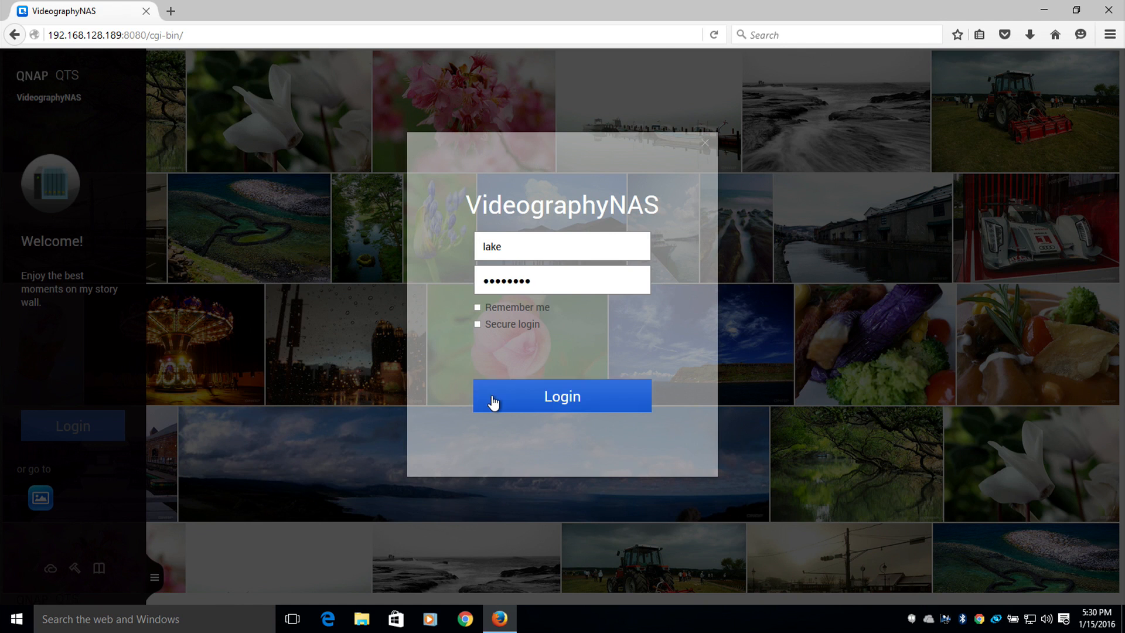
- Log in to QTS and open File Station's Recordings > ftp > prohd folder
{"action": "left_click", "coordinate": [562, 395]}
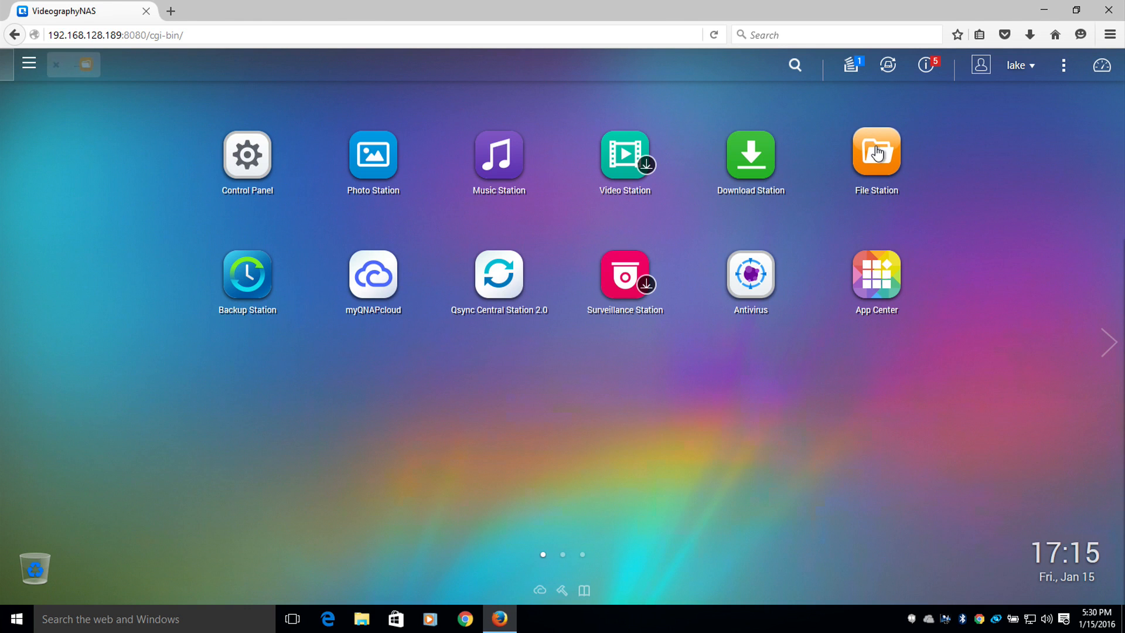
{"action": "left_click", "coordinate": [876, 153]}
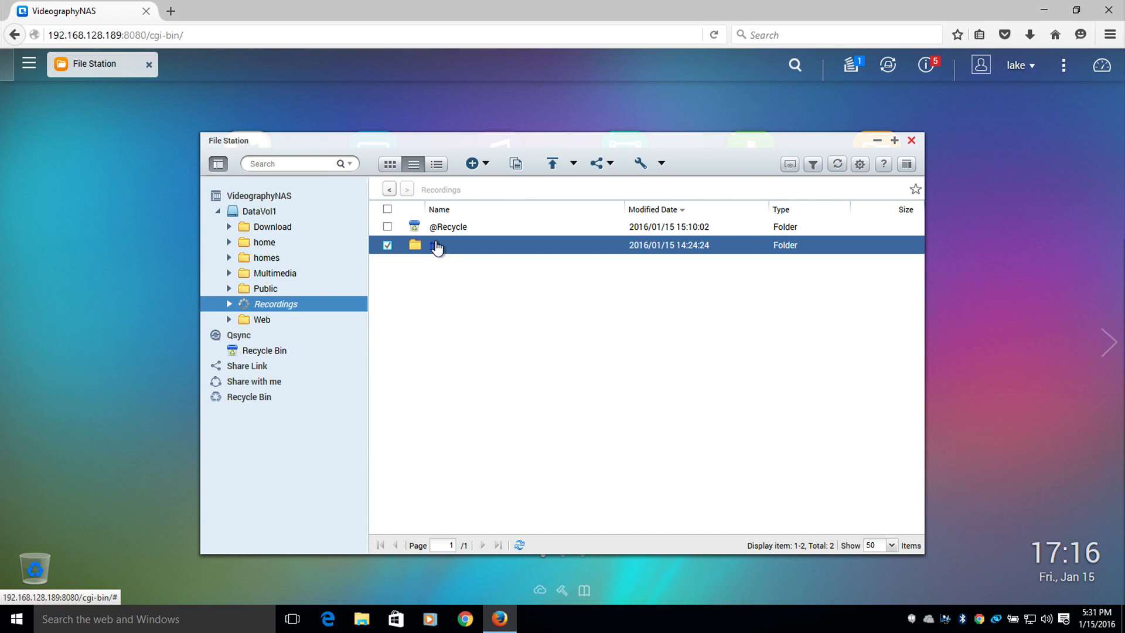
{"action": "double_click", "coordinate": [438, 245]}
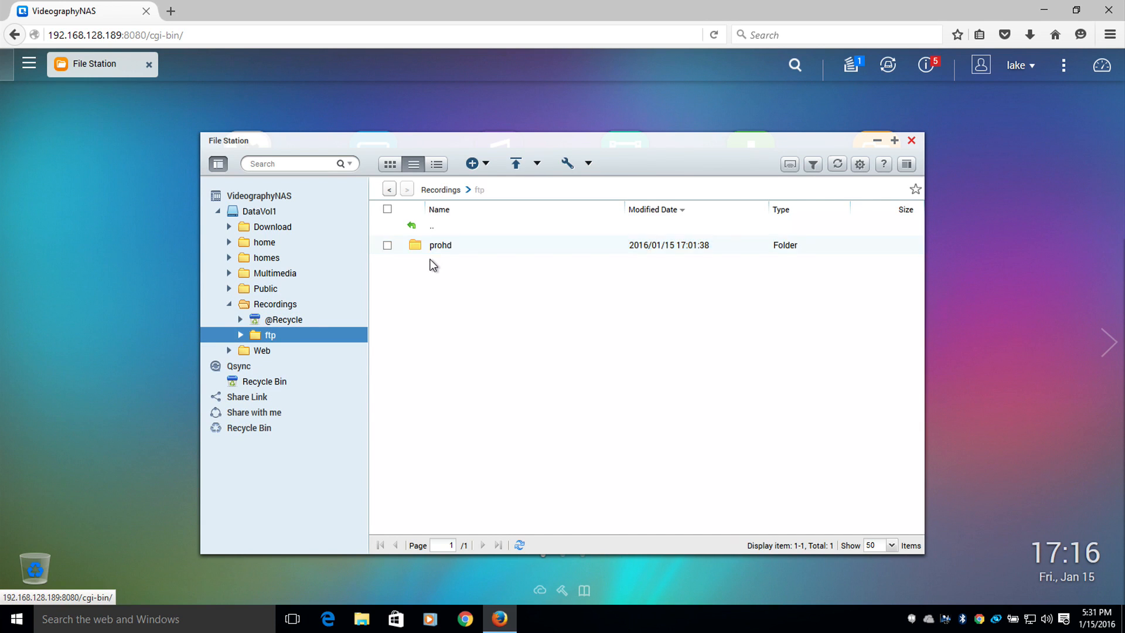
{"action": "left_click", "coordinate": [440, 245]}
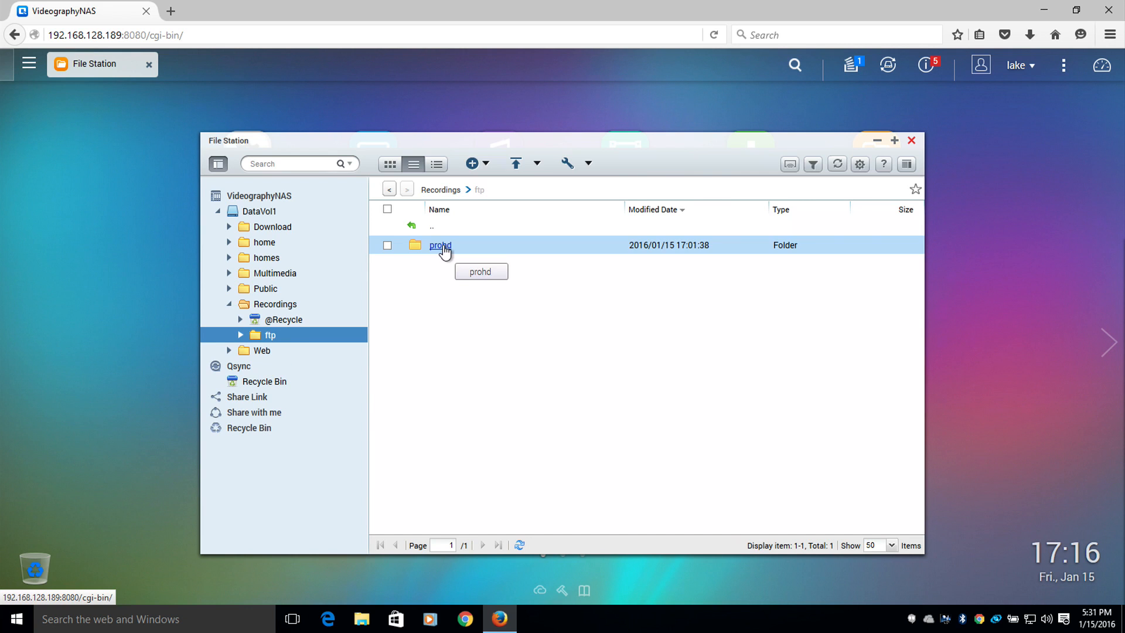
{"action": "double_click", "coordinate": [440, 244]}
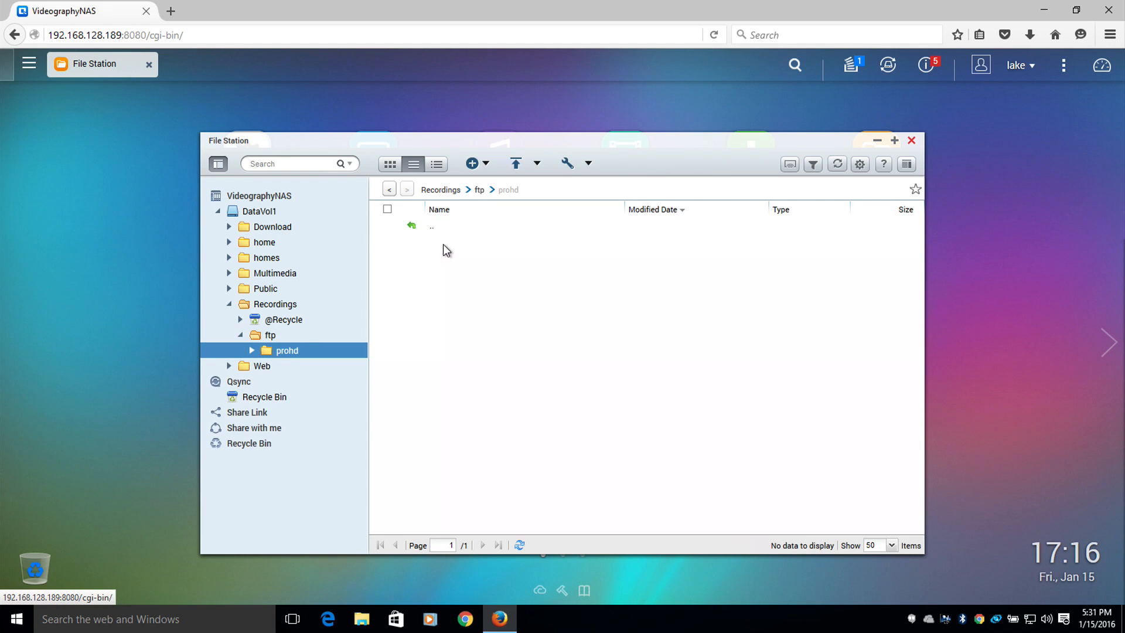
{"action": "mouse_move", "coordinate": [487, 293]}
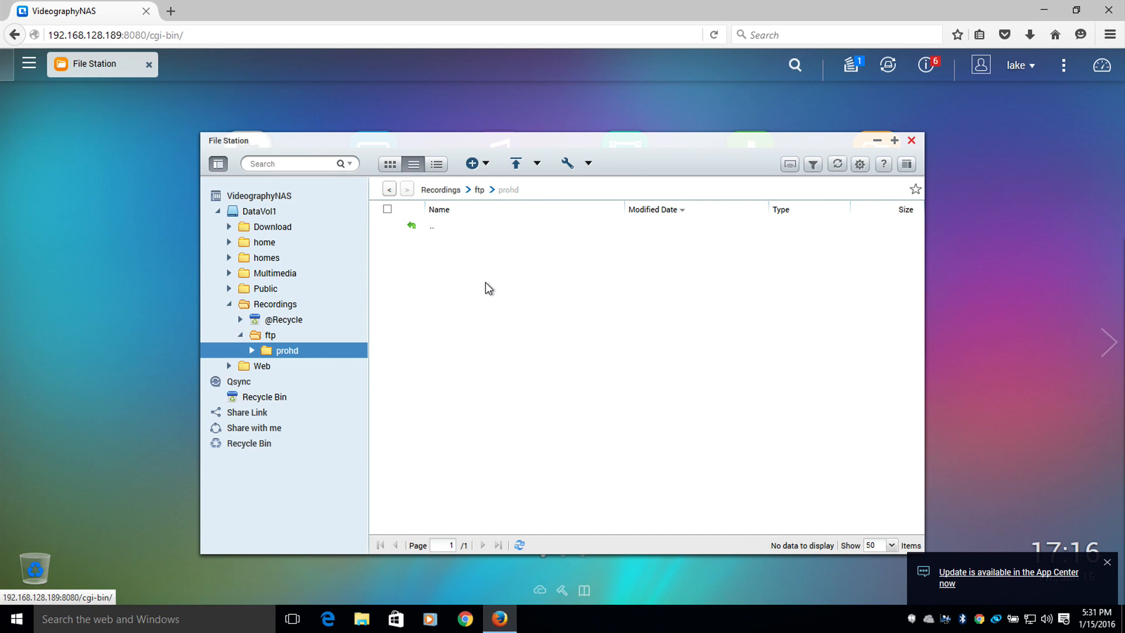
{"action": "mouse_move", "coordinate": [450, 201]}
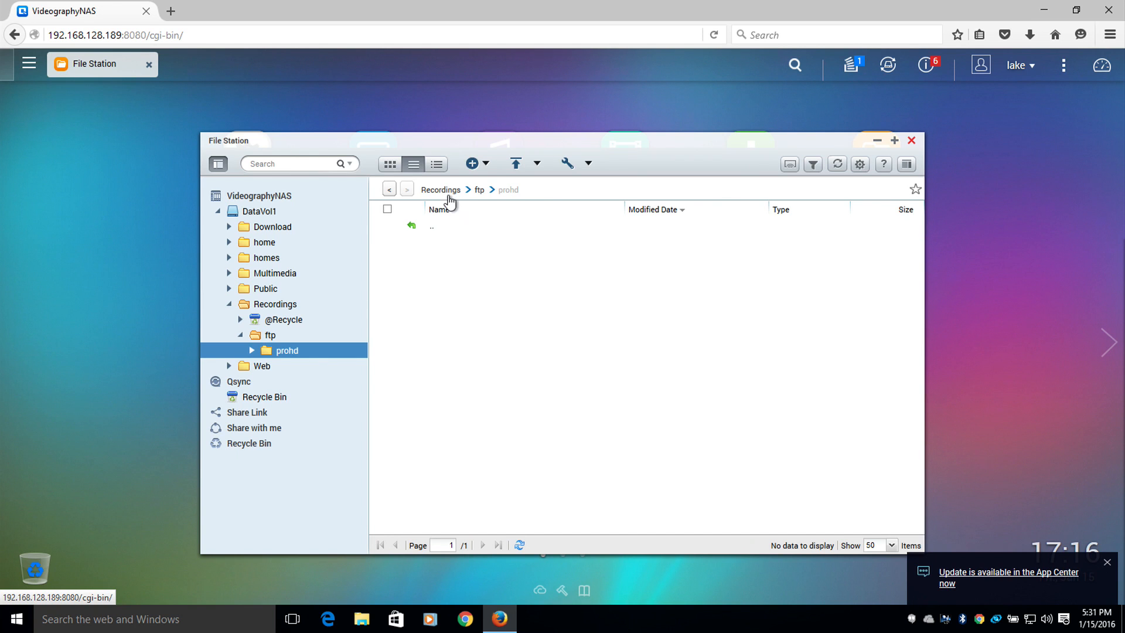
{"action": "mouse_move", "coordinate": [510, 201]}
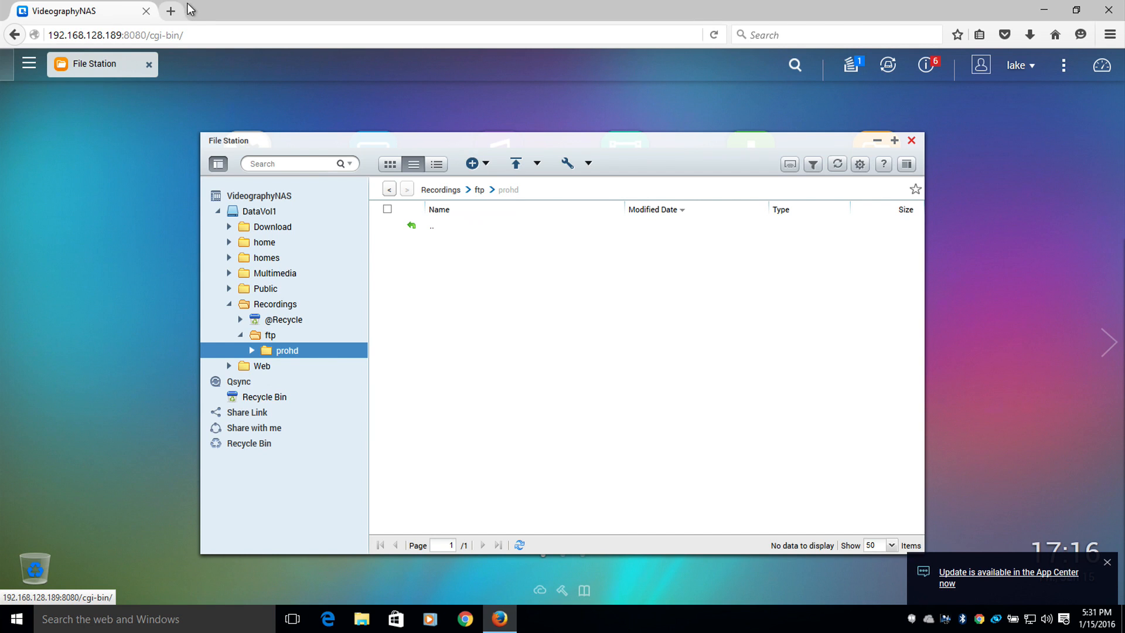
- Open a second tab, load the camera at 192.168.128.76, and log in as admin
{"action": "left_click", "coordinate": [170, 10]}
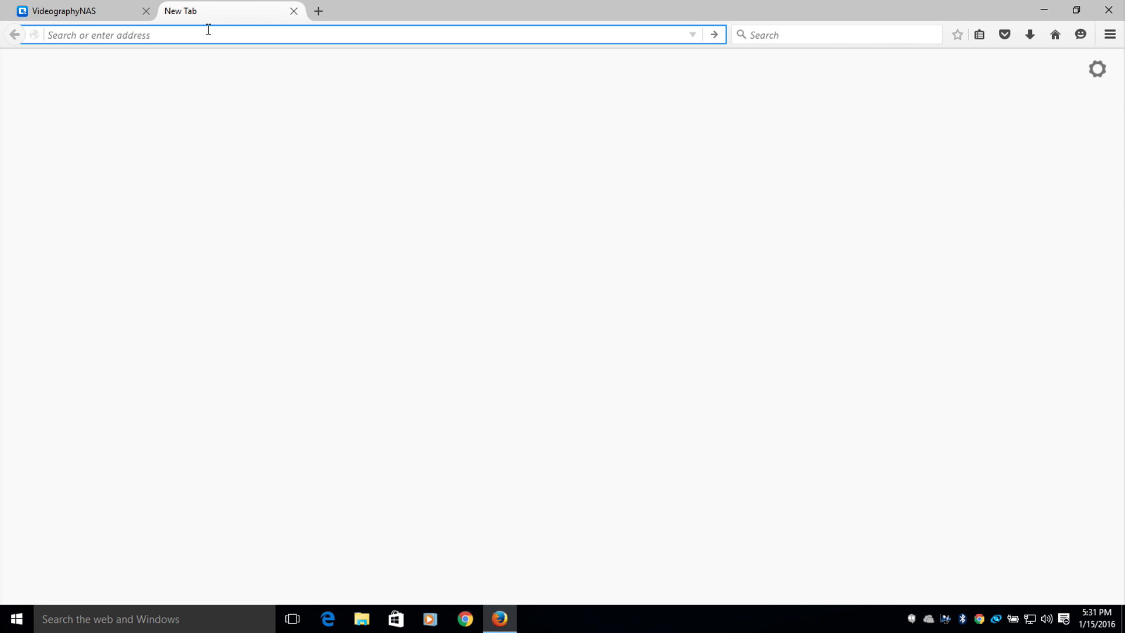
{"action": "left_click", "coordinate": [208, 35]}
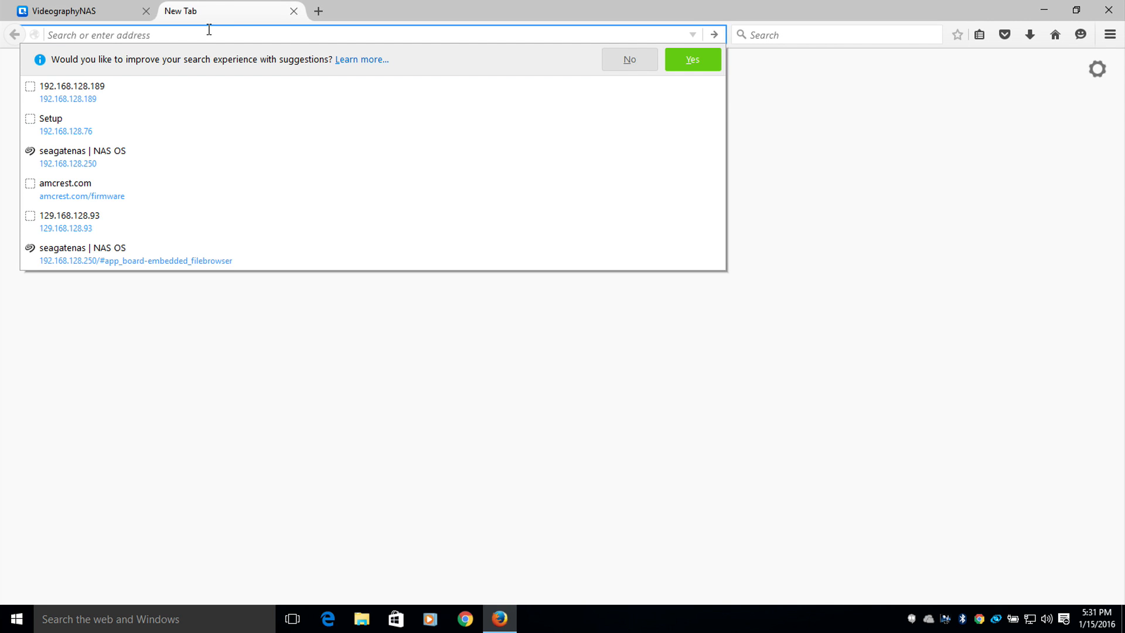
{"action": "key", "text": "Down"}
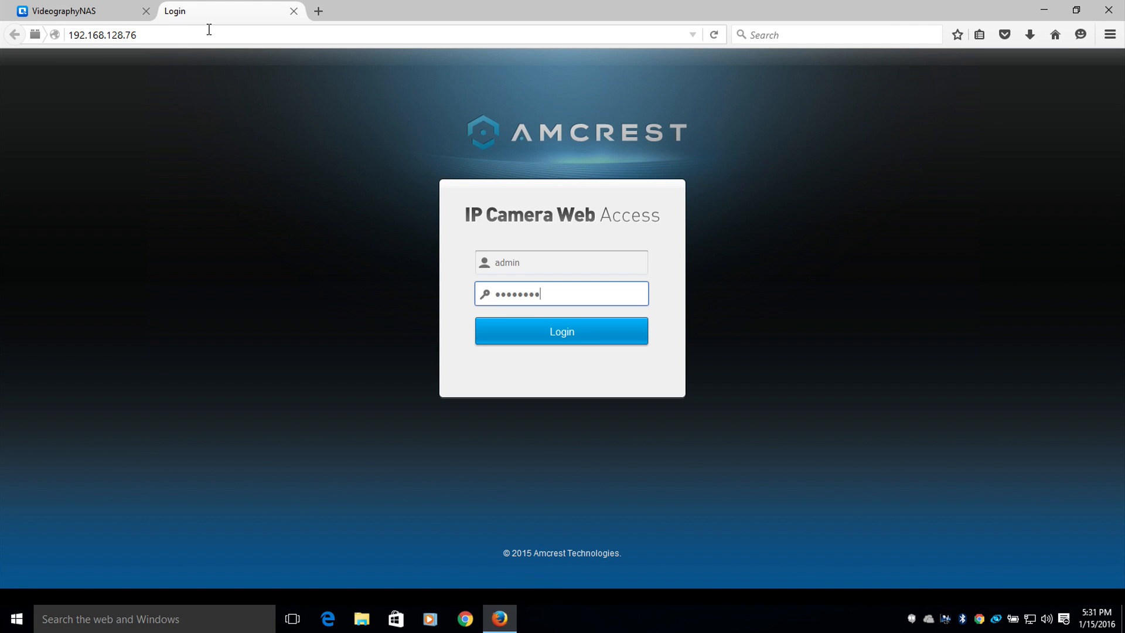
{"action": "left_click", "coordinate": [561, 331]}
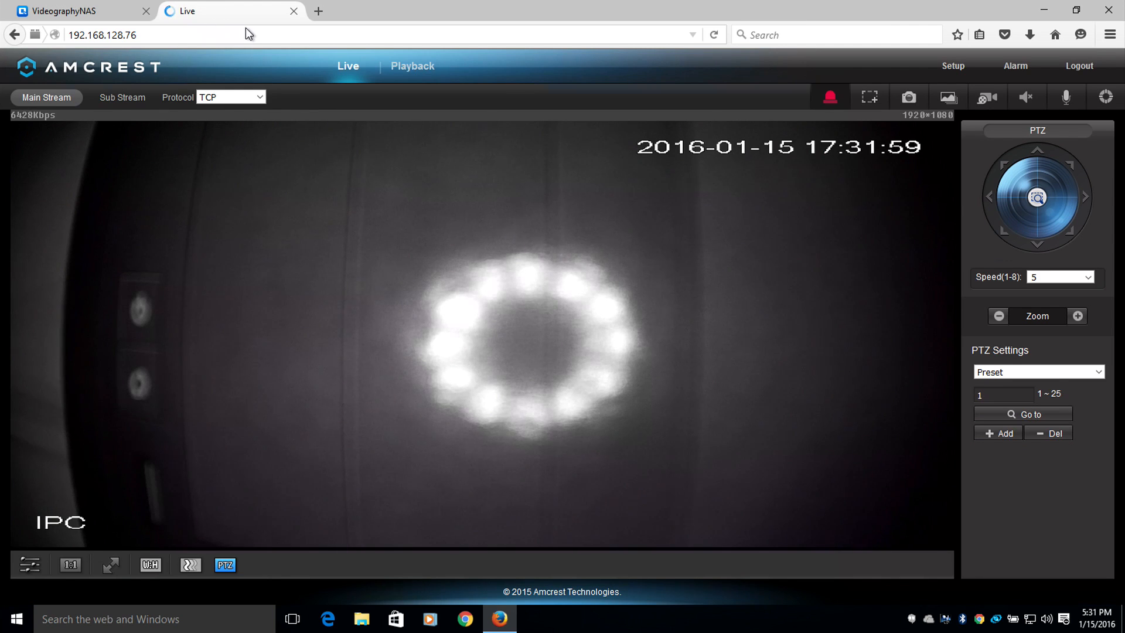
{"action": "mouse_move", "coordinate": [173, 65]}
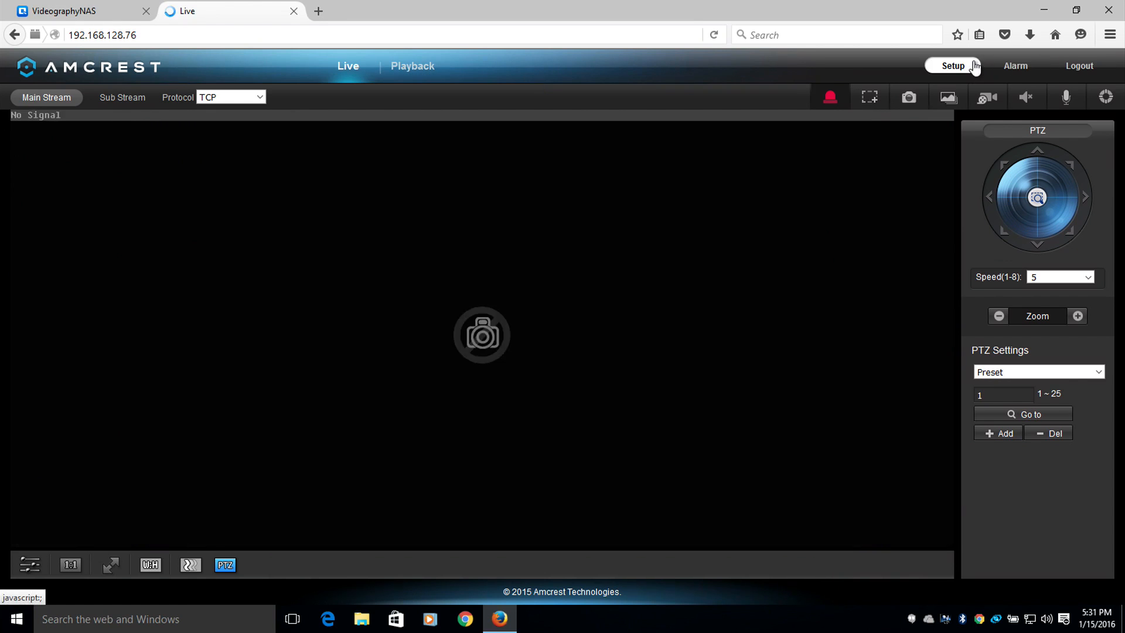
- Navigate the camera's Setup to Storage > Destination and its Path settings
{"action": "left_click", "coordinate": [952, 65]}
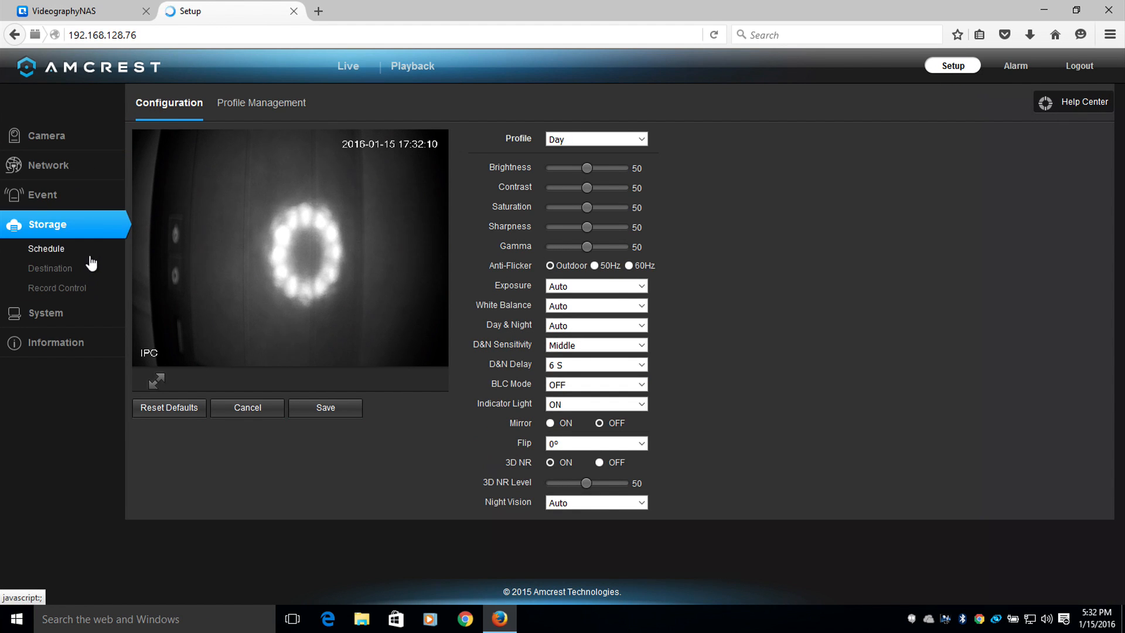
{"action": "left_click", "coordinate": [51, 268]}
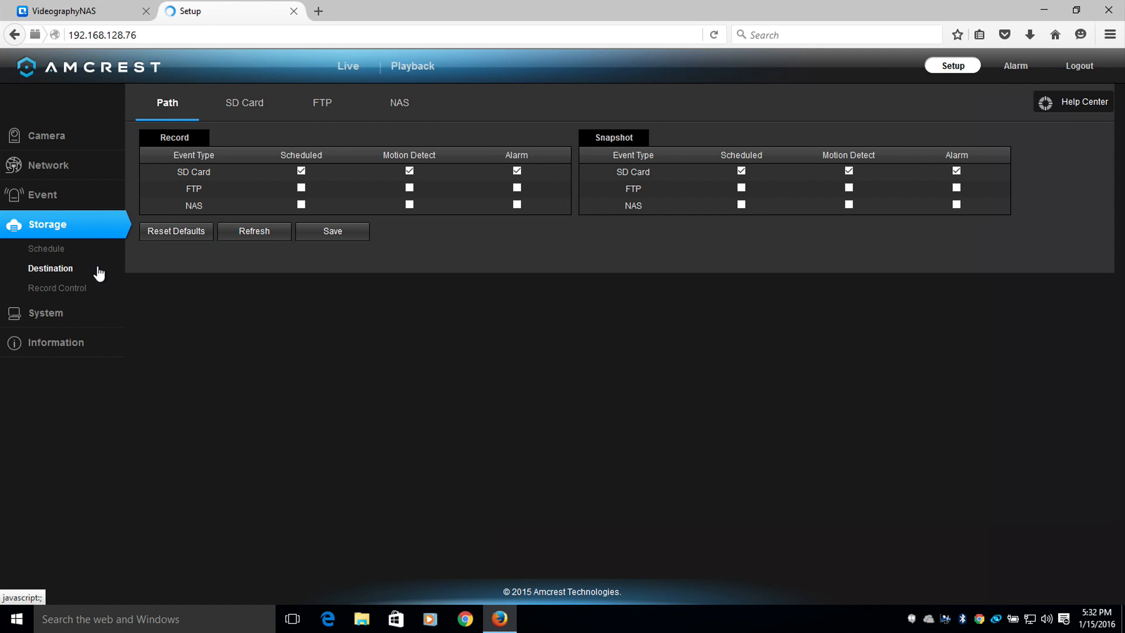
{"action": "mouse_move", "coordinate": [184, 255]}
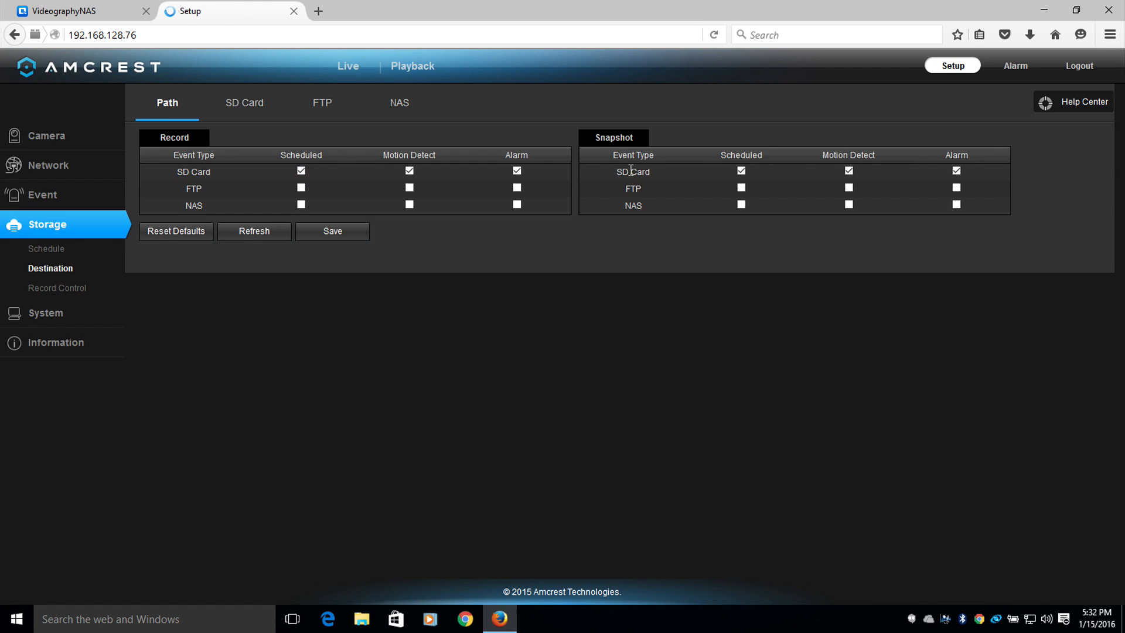
{"action": "mouse_move", "coordinate": [442, 136]}
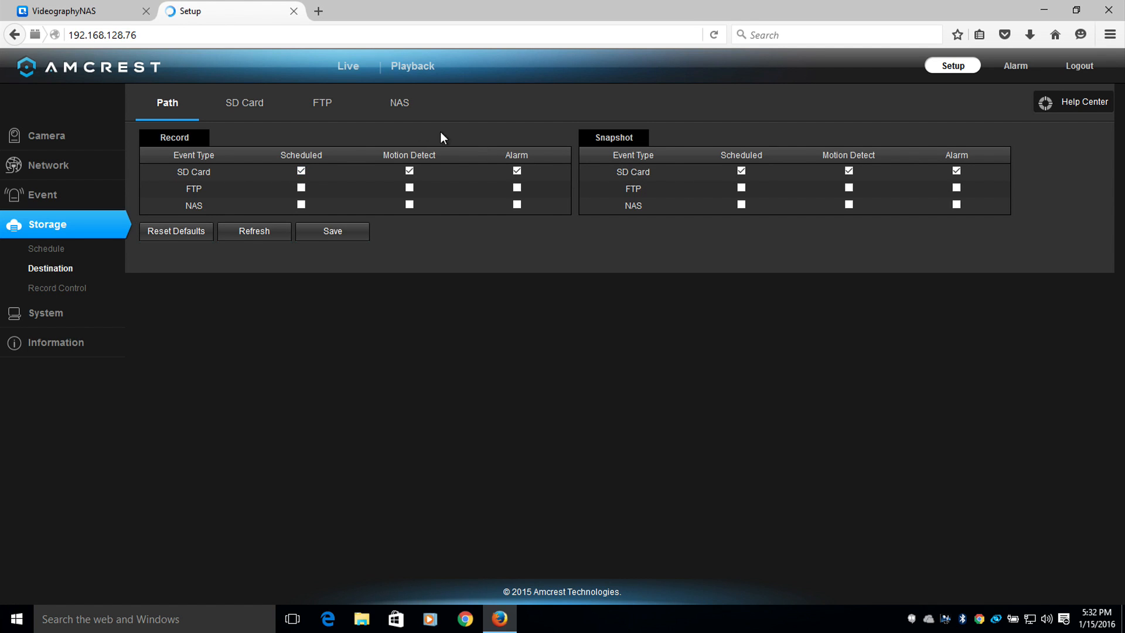
{"action": "left_click", "coordinate": [322, 102]}
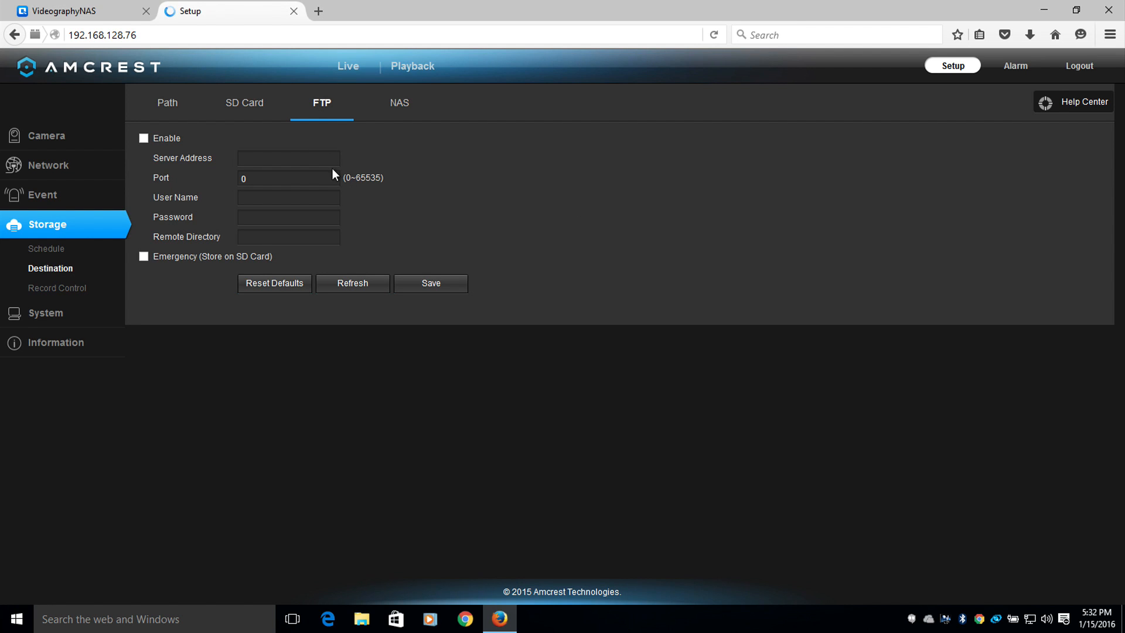
{"action": "left_click", "coordinate": [167, 102]}
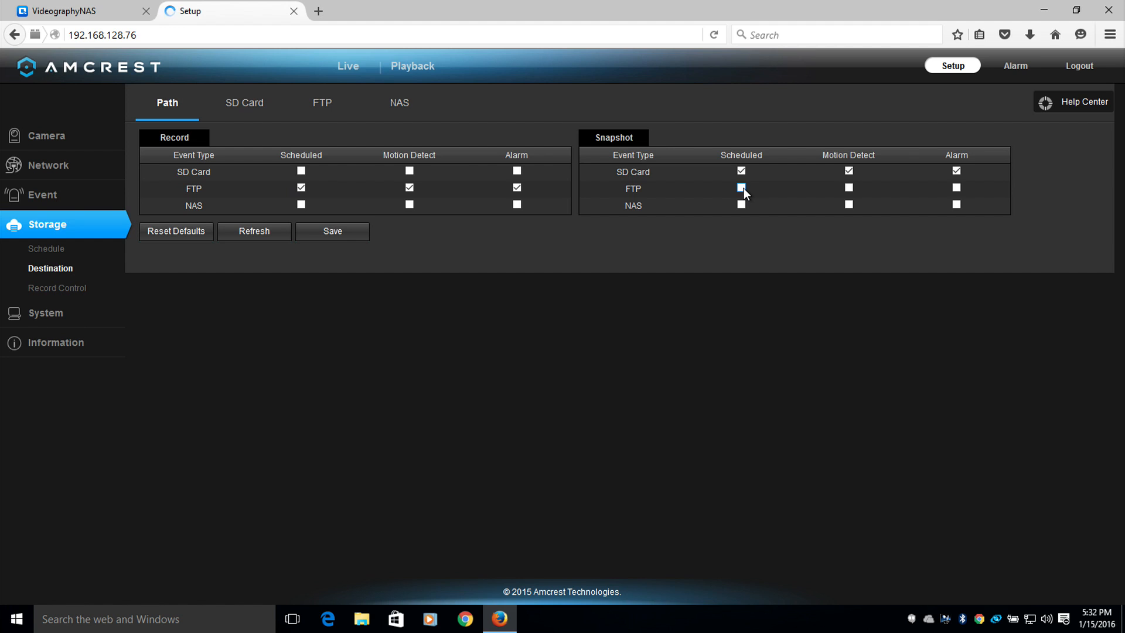
- Send scheduled, motion and alarm snapshots to FTP instead of SD Card, and save
{"action": "left_click", "coordinate": [741, 189]}
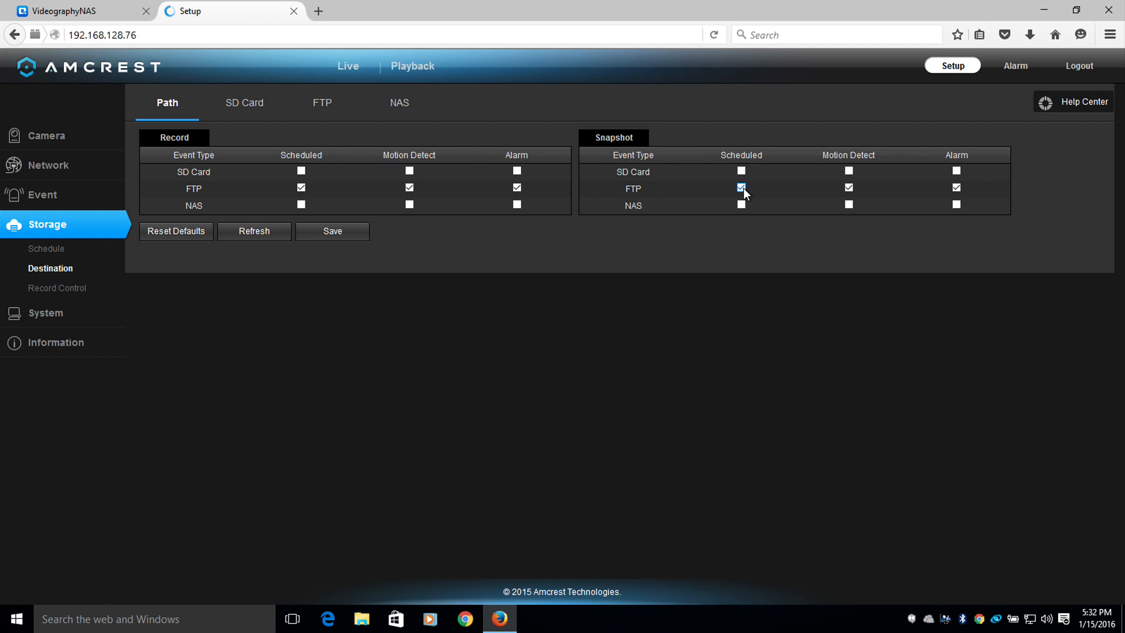
{"action": "left_click", "coordinate": [740, 189]}
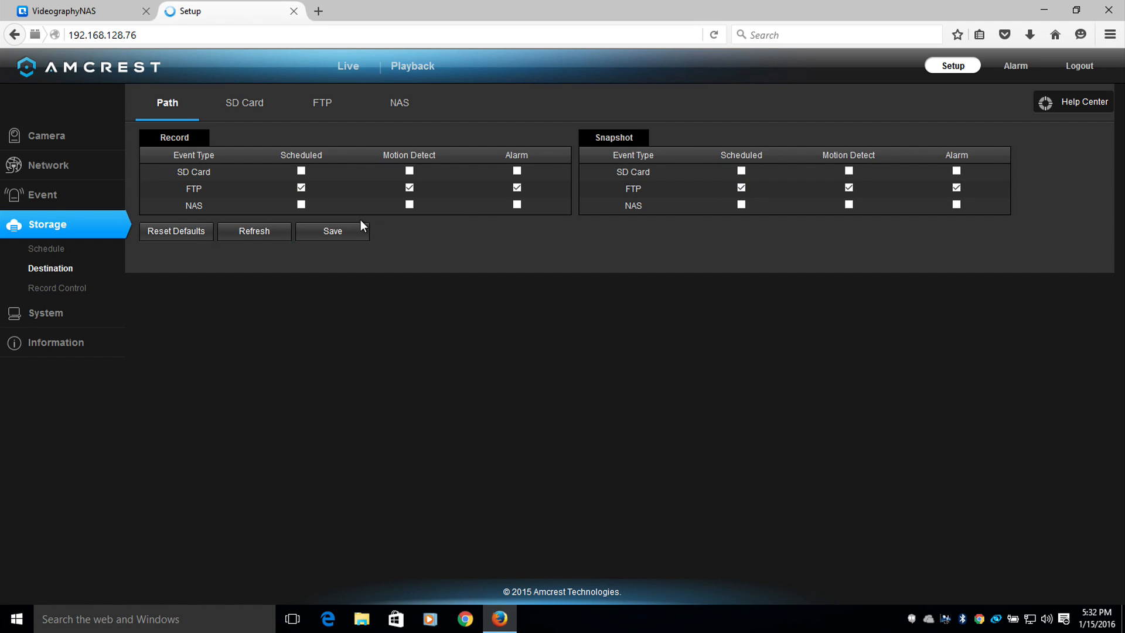
{"action": "left_click", "coordinate": [332, 231]}
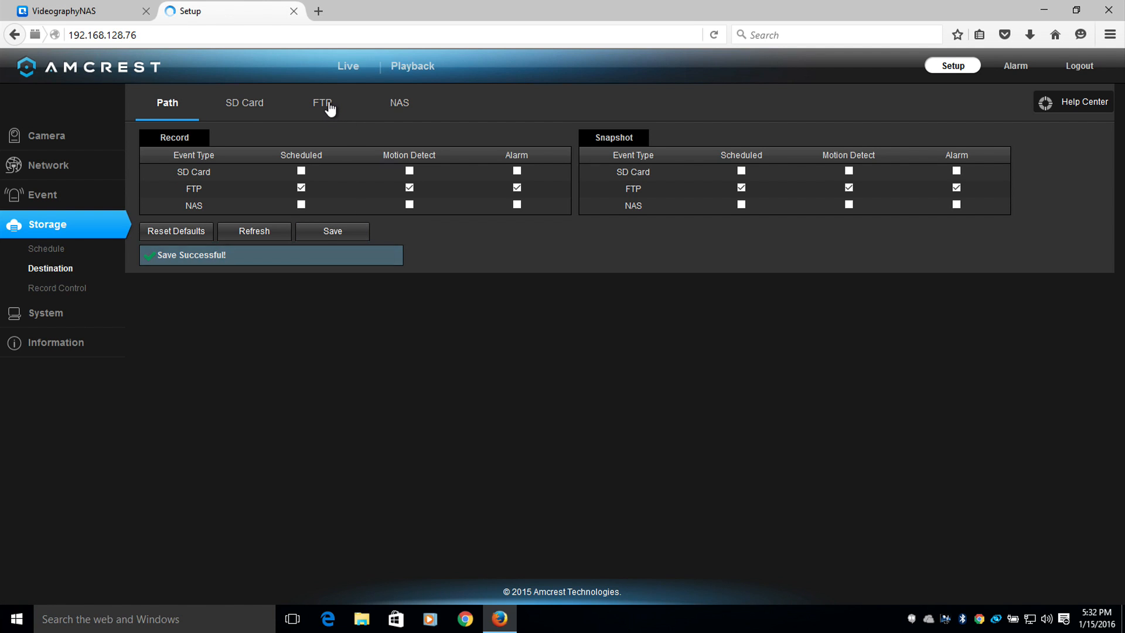
{"action": "left_click", "coordinate": [322, 103]}
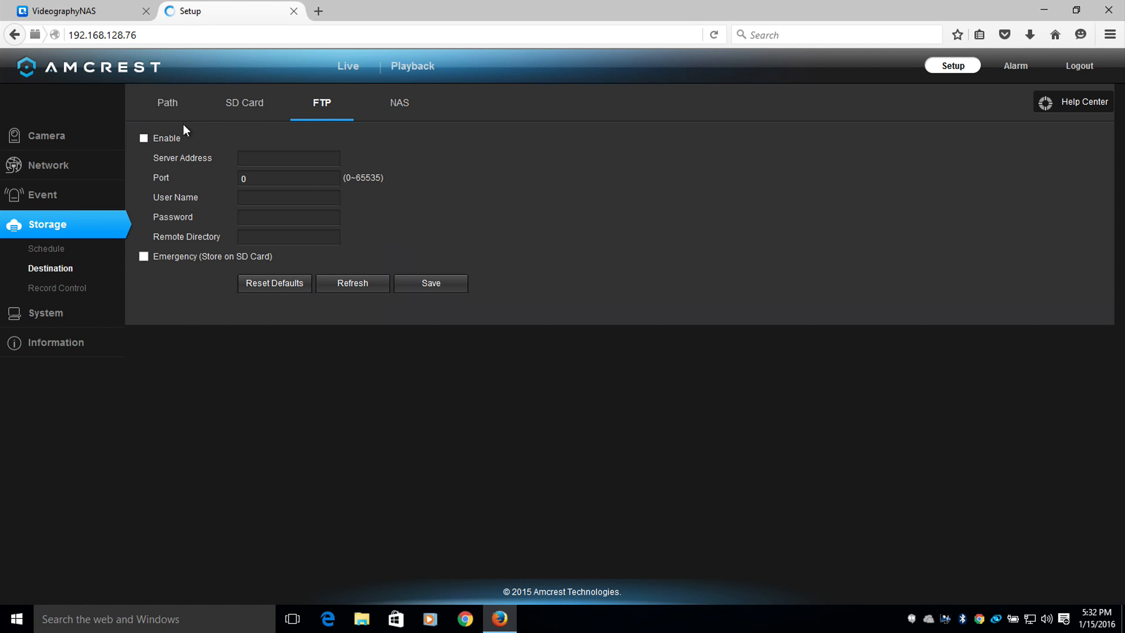
- Enable FTP upload with server address 192.168.128.189 and port 21
{"action": "left_click", "coordinate": [144, 137]}
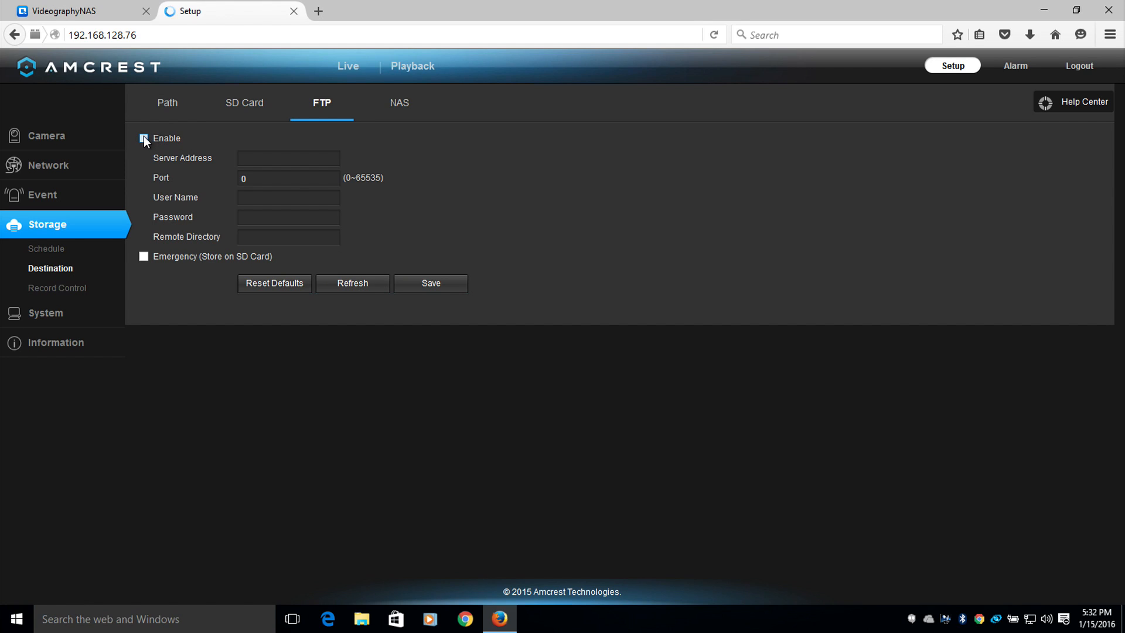
{"action": "left_click", "coordinate": [143, 138]}
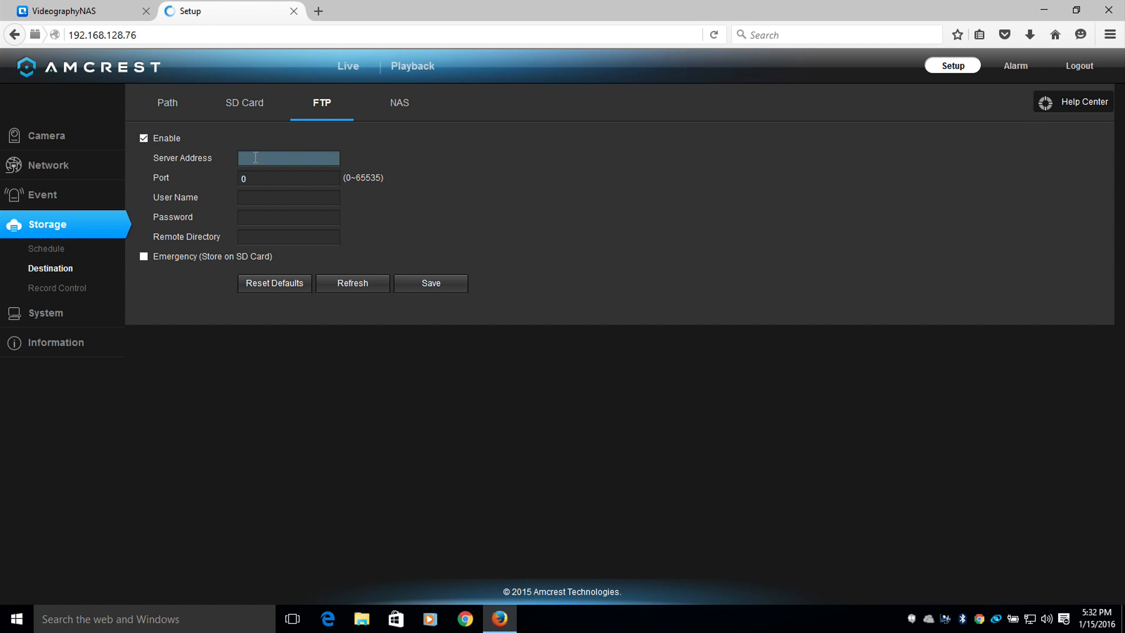
{"action": "type", "text": "192.168.128."}
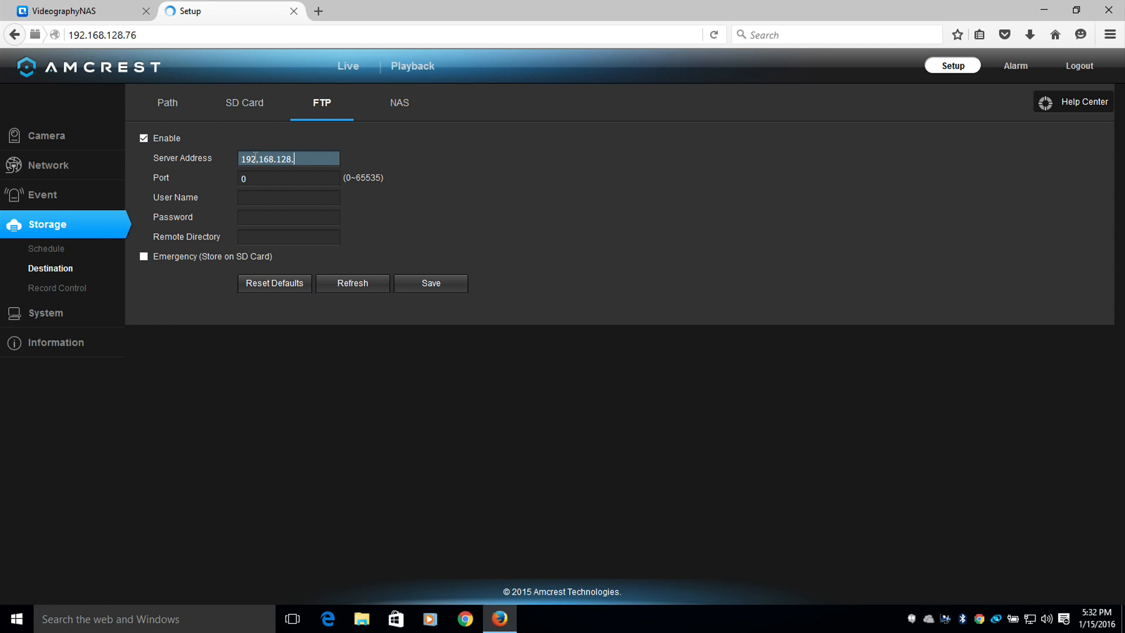
{"action": "type", "text": "189"}
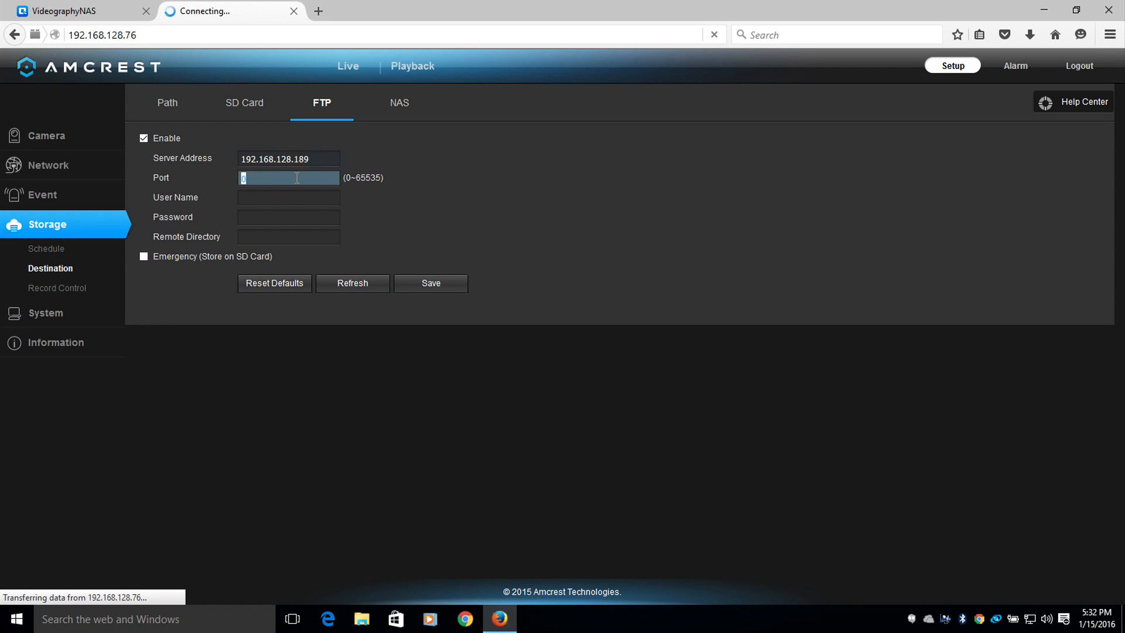
{"action": "type", "text": "21"}
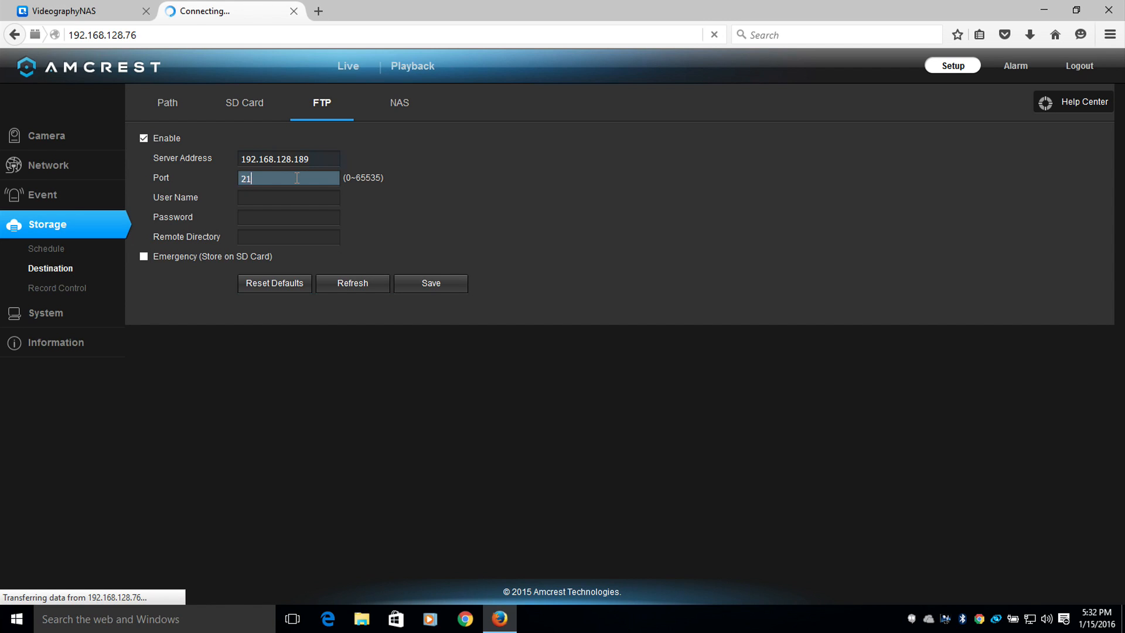
- Enter FTP user name 'lake' and remote directory Recordings/ftp/prohd
{"action": "left_click", "coordinate": [288, 197]}
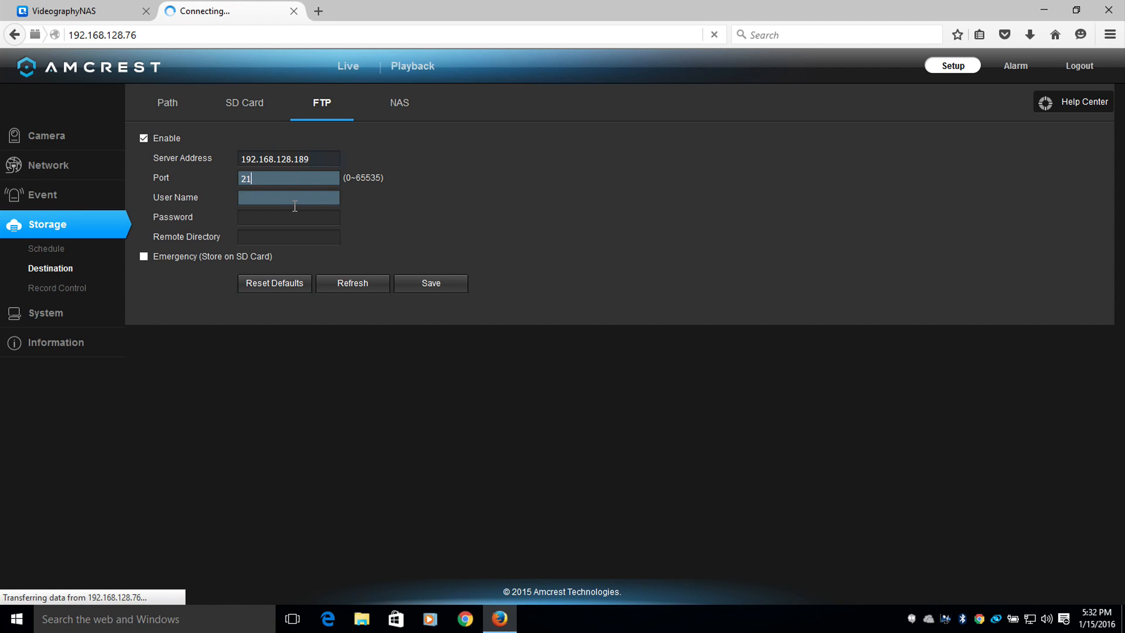
{"action": "left_click", "coordinate": [288, 198]}
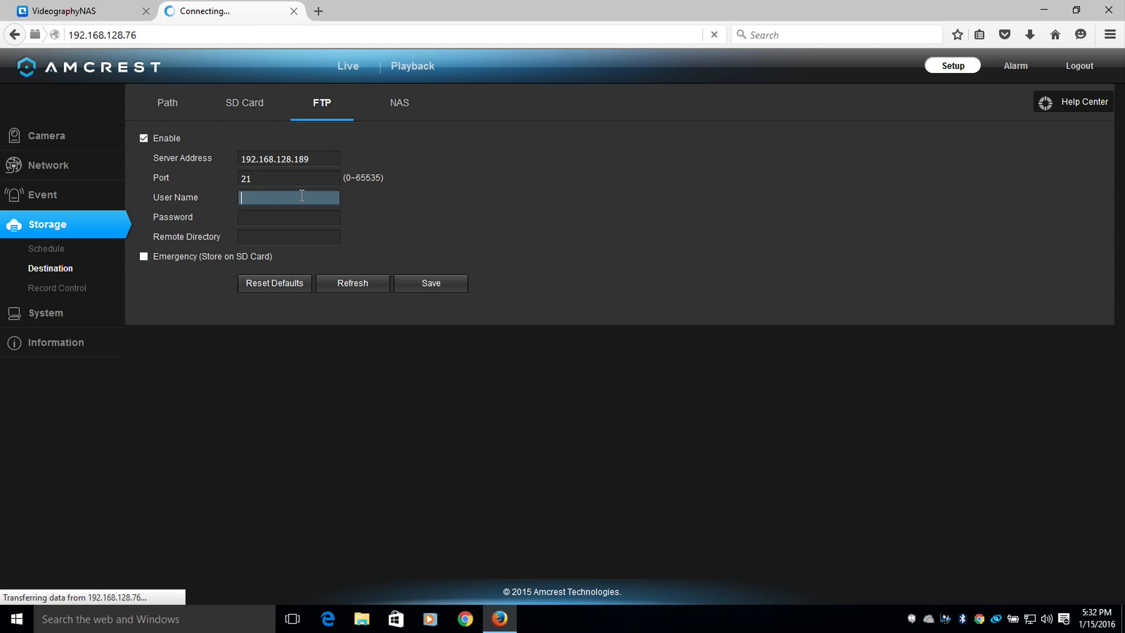
{"action": "type", "text": "lake"}
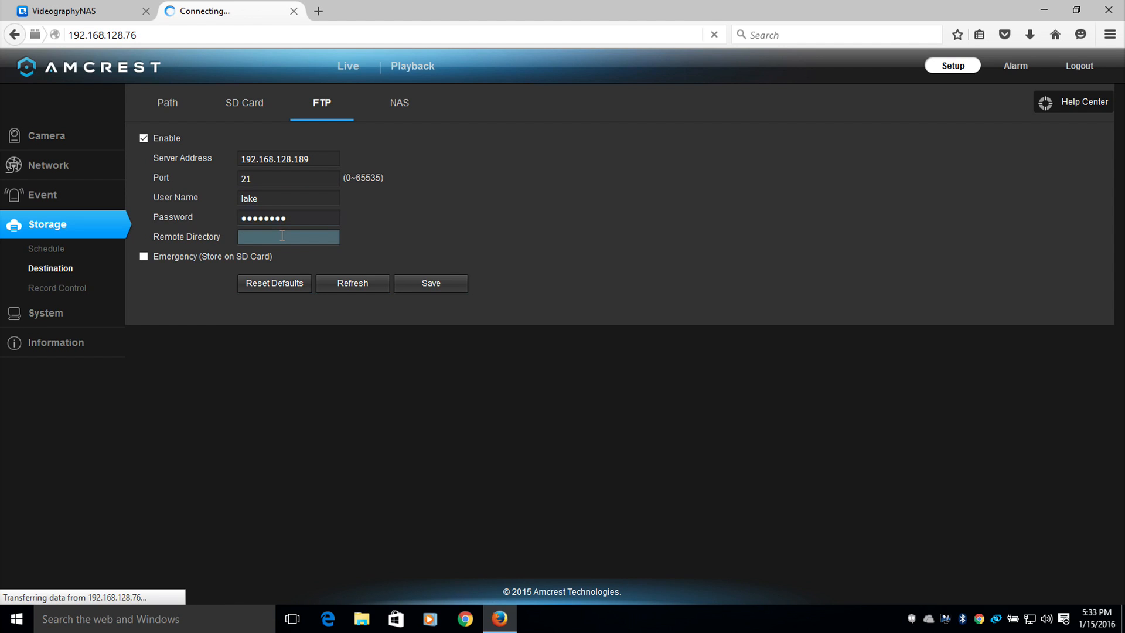
{"action": "type", "text": "R"}
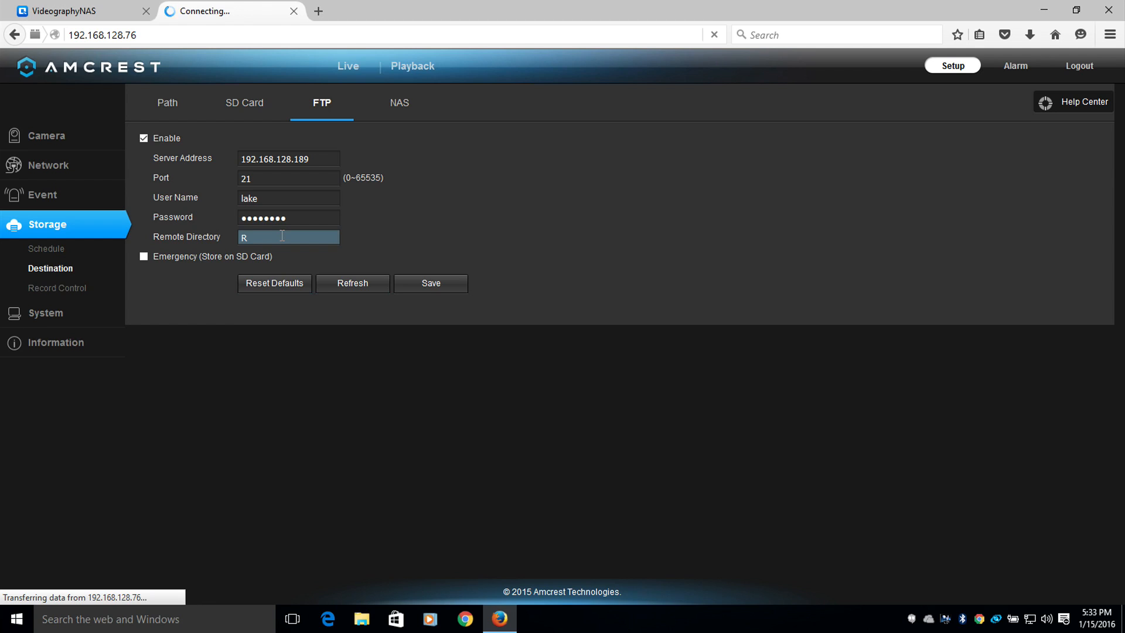
{"action": "type", "text": "ecordin"}
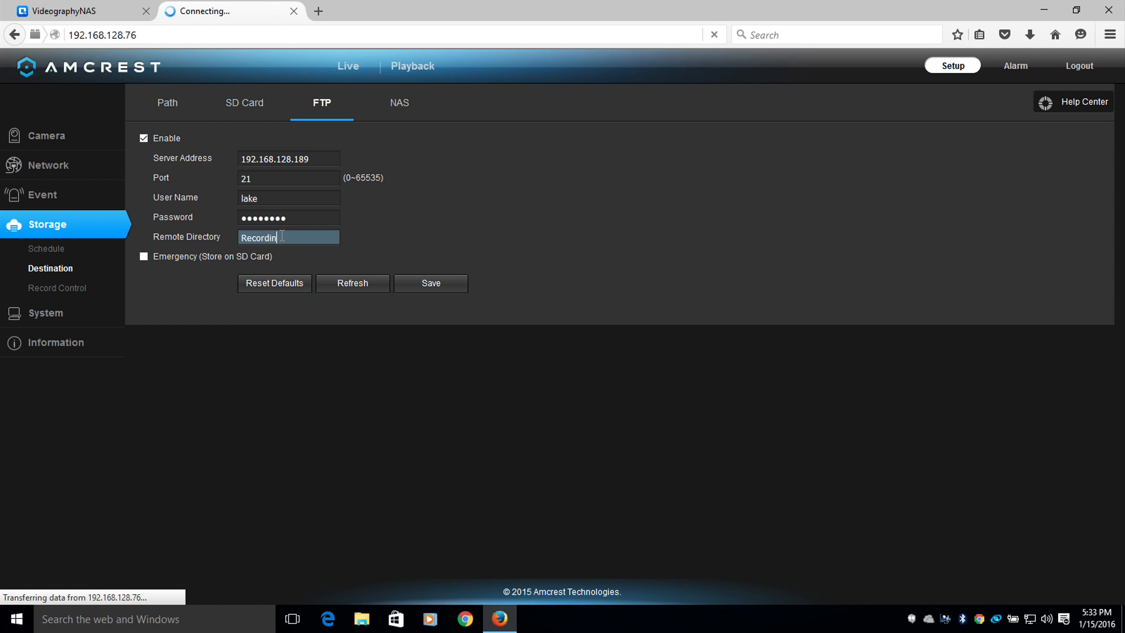
{"action": "type", "text": "gs"}
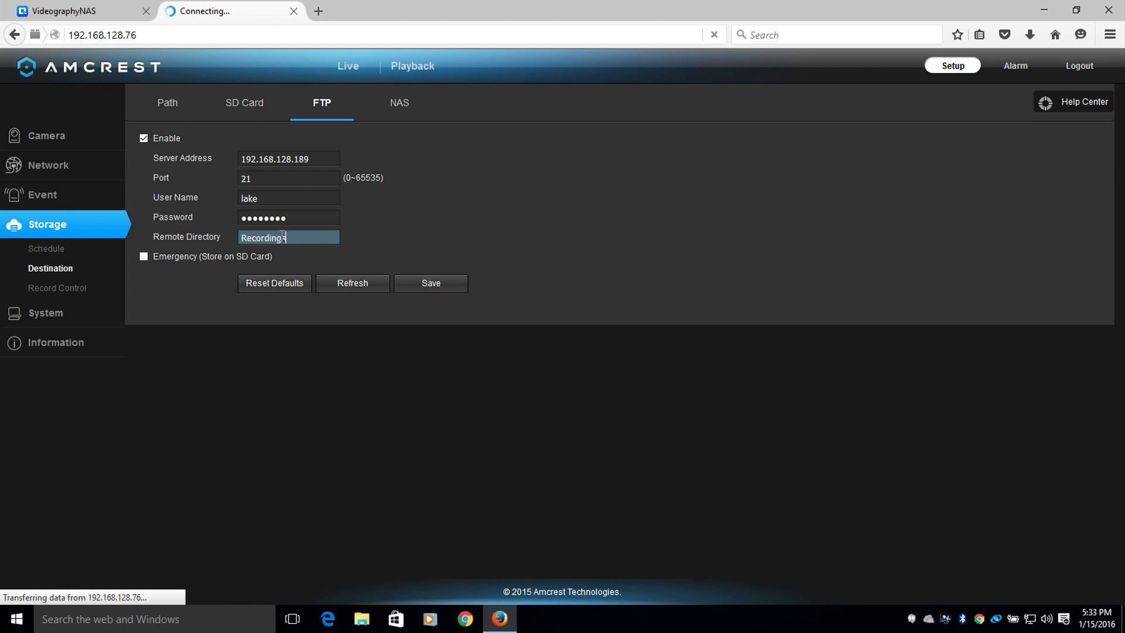
{"action": "type", "text": "/f"}
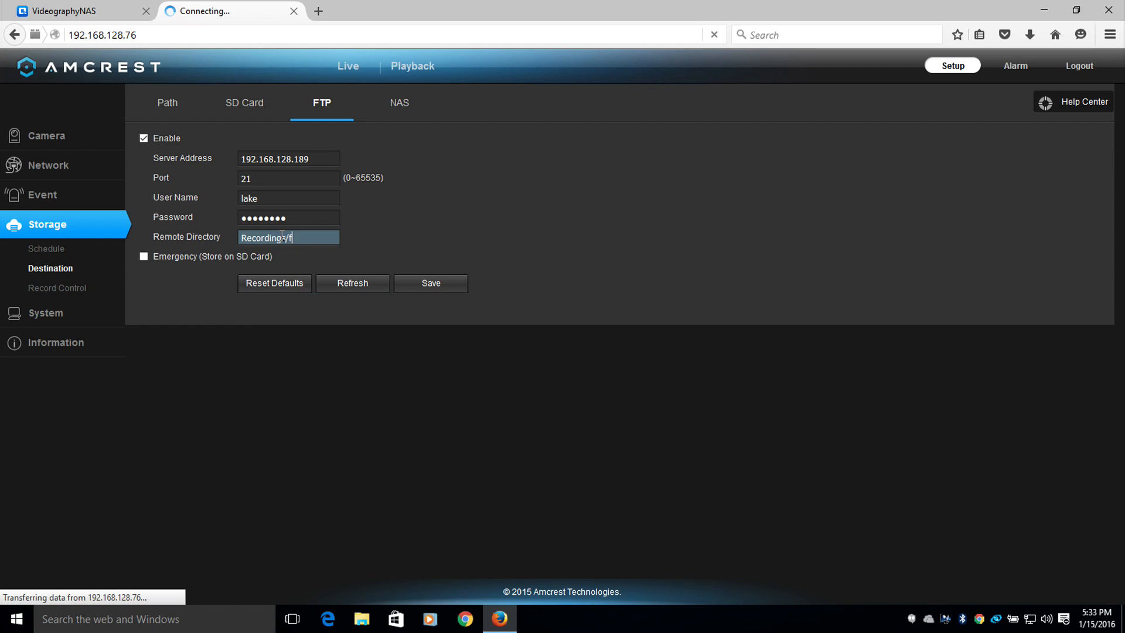
{"action": "type", "text": "tp/"}
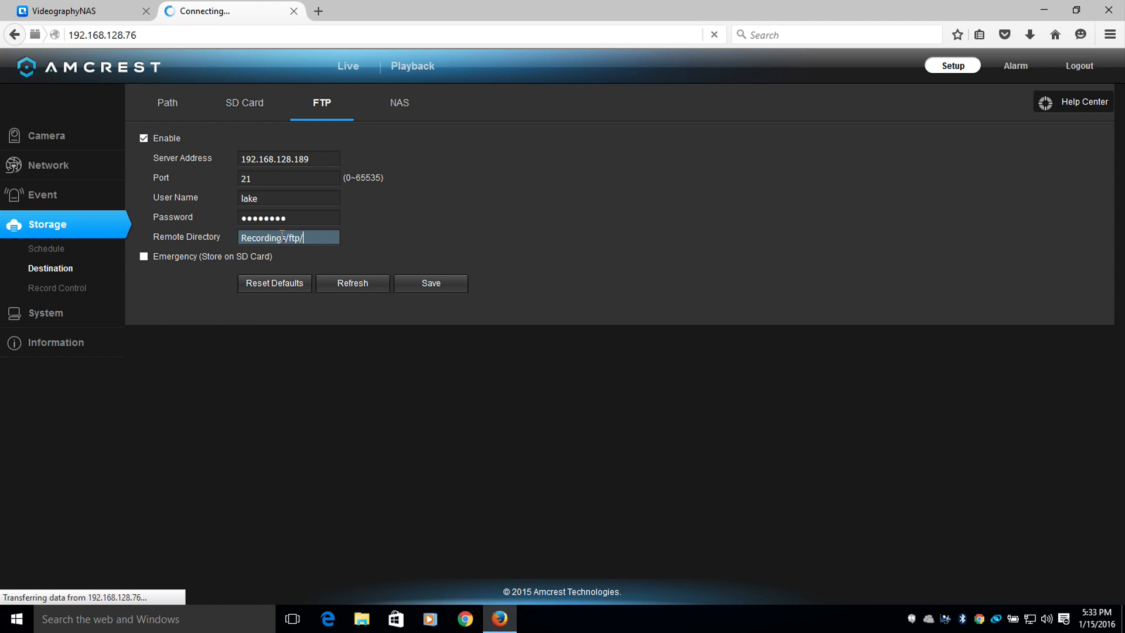
{"action": "type", "text": "pro"}
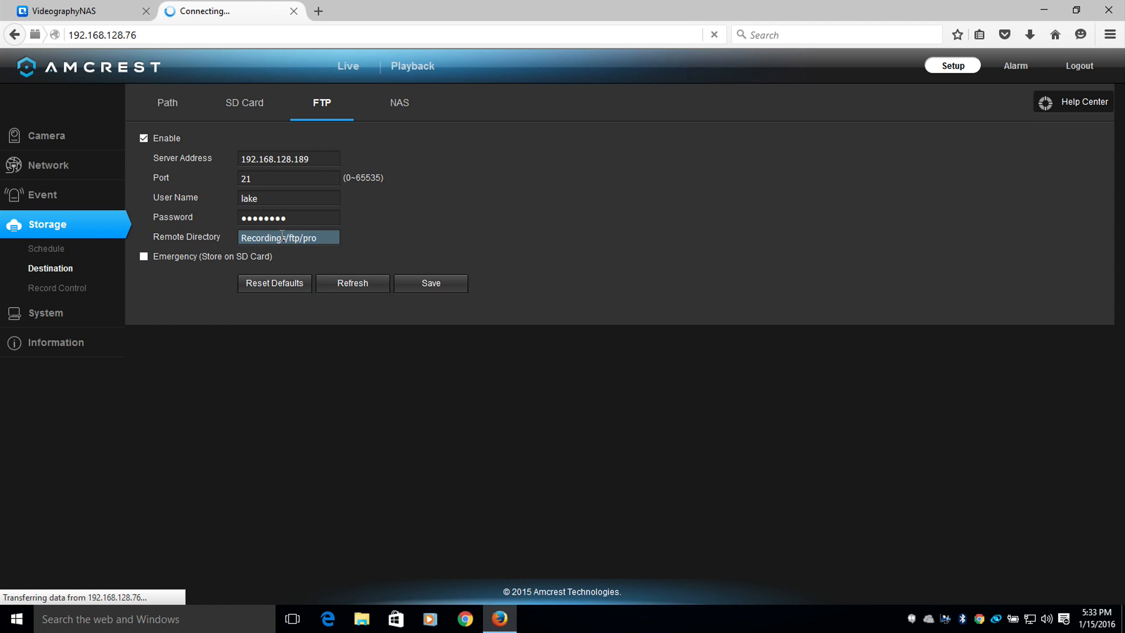
{"action": "type", "text": "hd"}
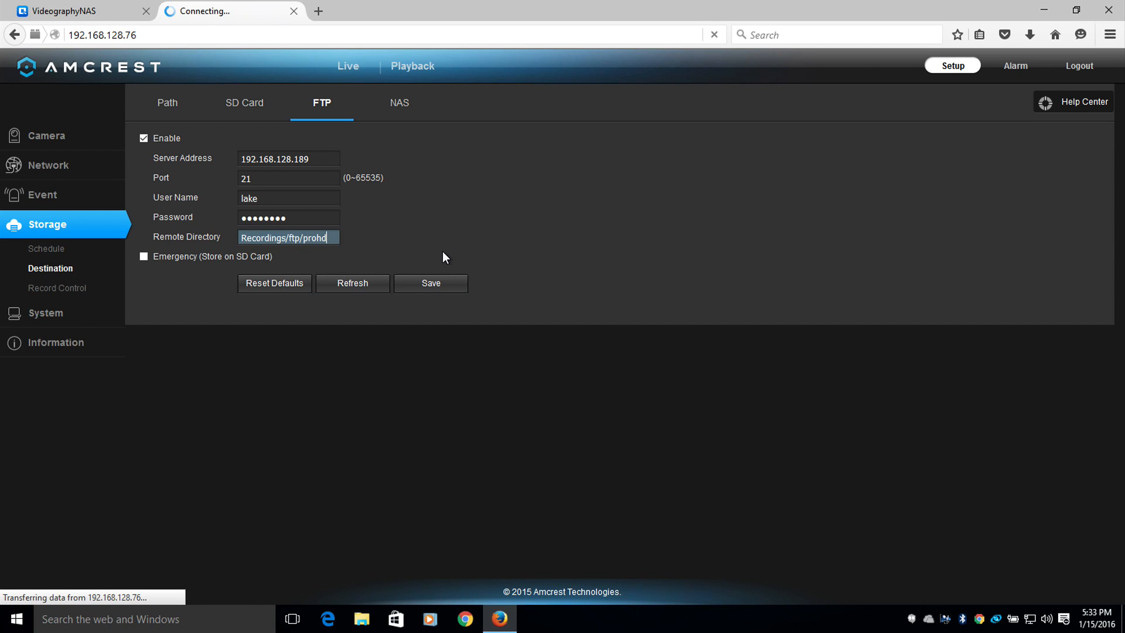
- Save the FTP destination settings to the camera
{"action": "left_click", "coordinate": [430, 282]}
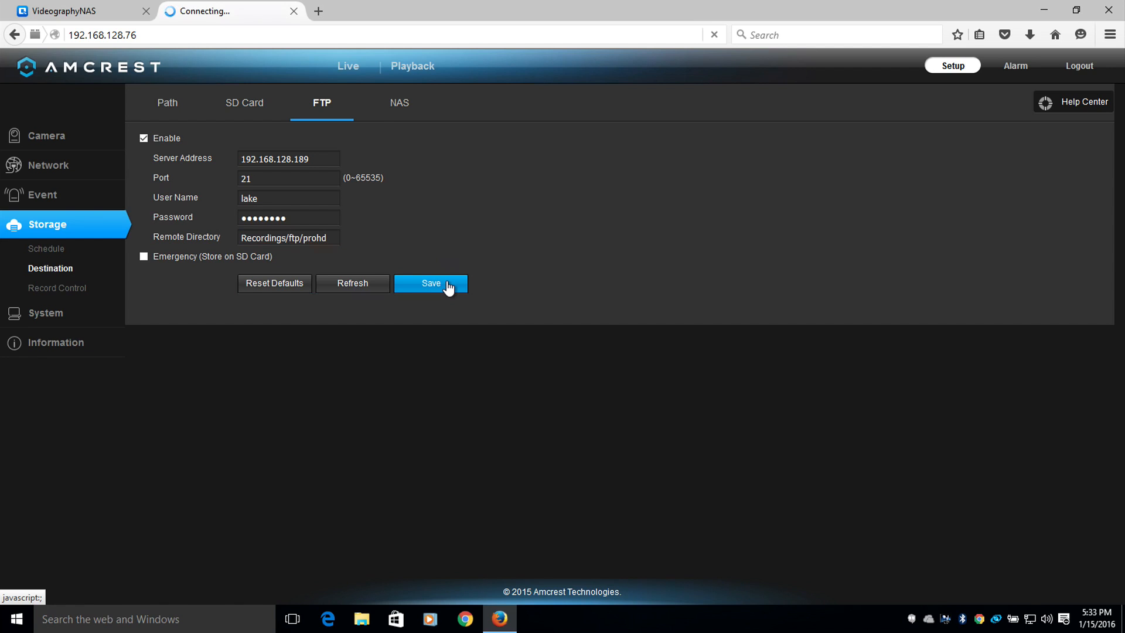
{"action": "left_click", "coordinate": [430, 283]}
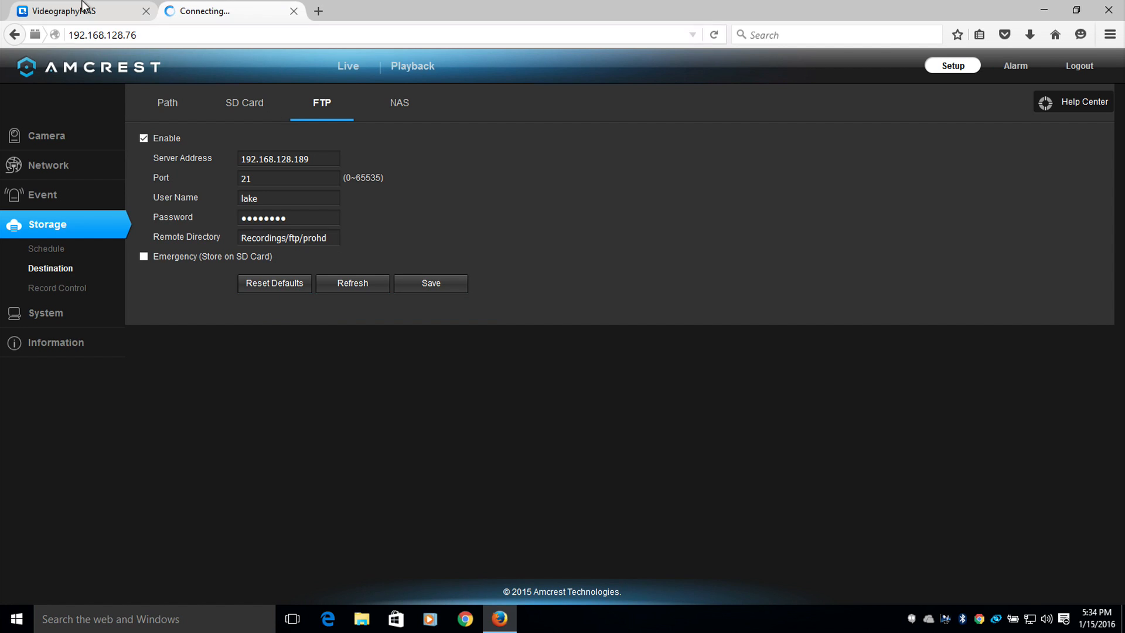
- Back on the NAS tab, reopen prohd and the AMC000S9_28SY2Y camera folder
{"action": "left_click", "coordinate": [80, 10]}
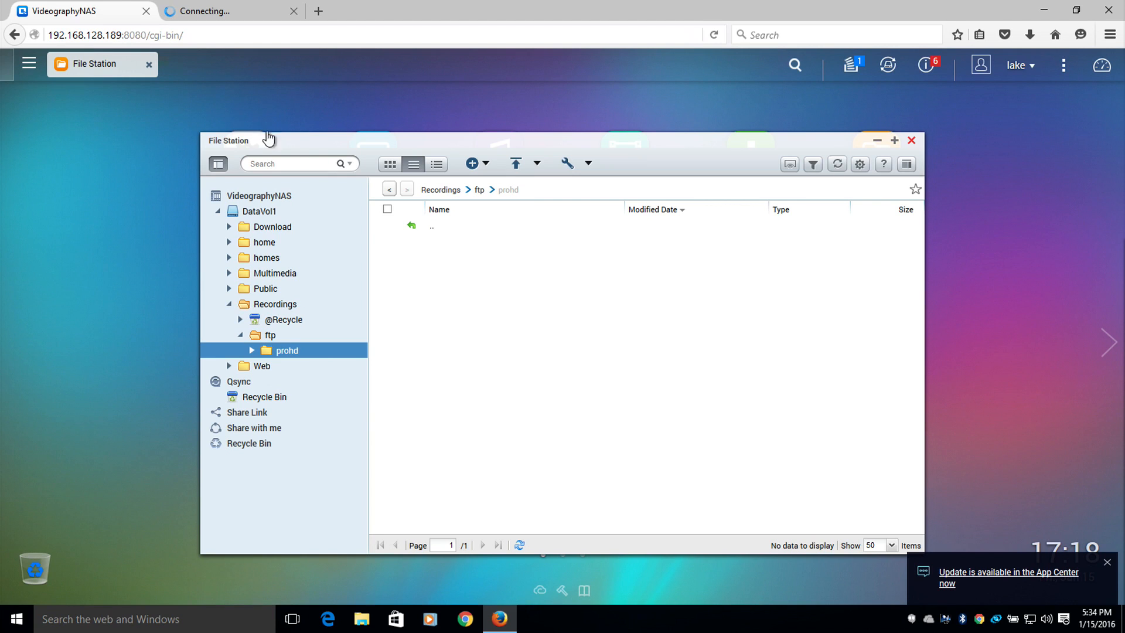
{"action": "left_click", "coordinate": [389, 189]}
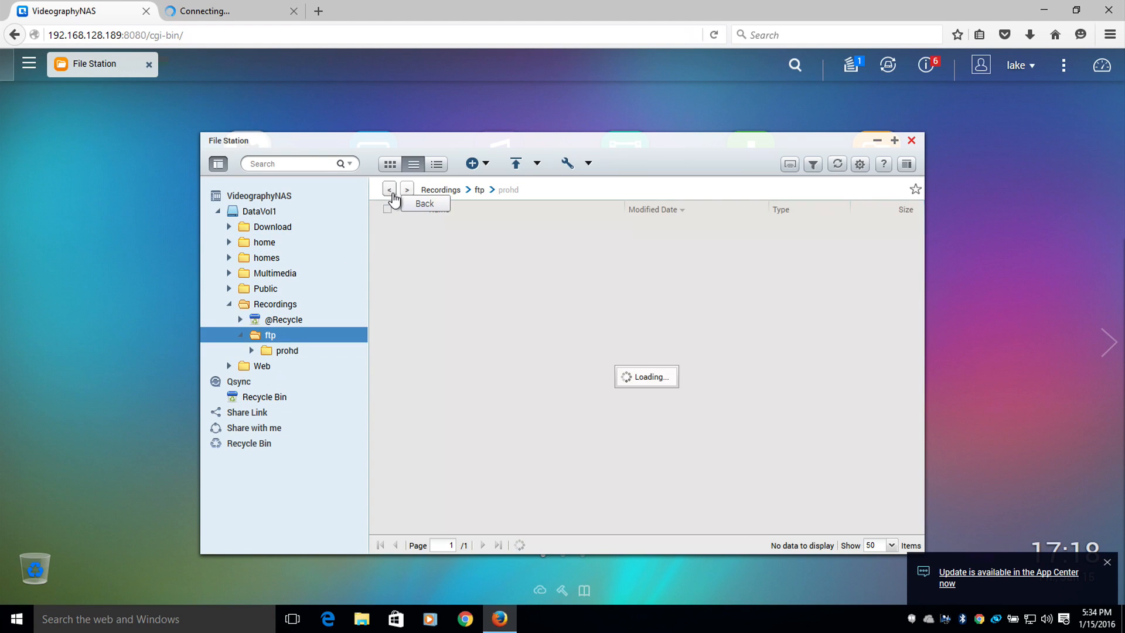
{"action": "left_click", "coordinate": [389, 190]}
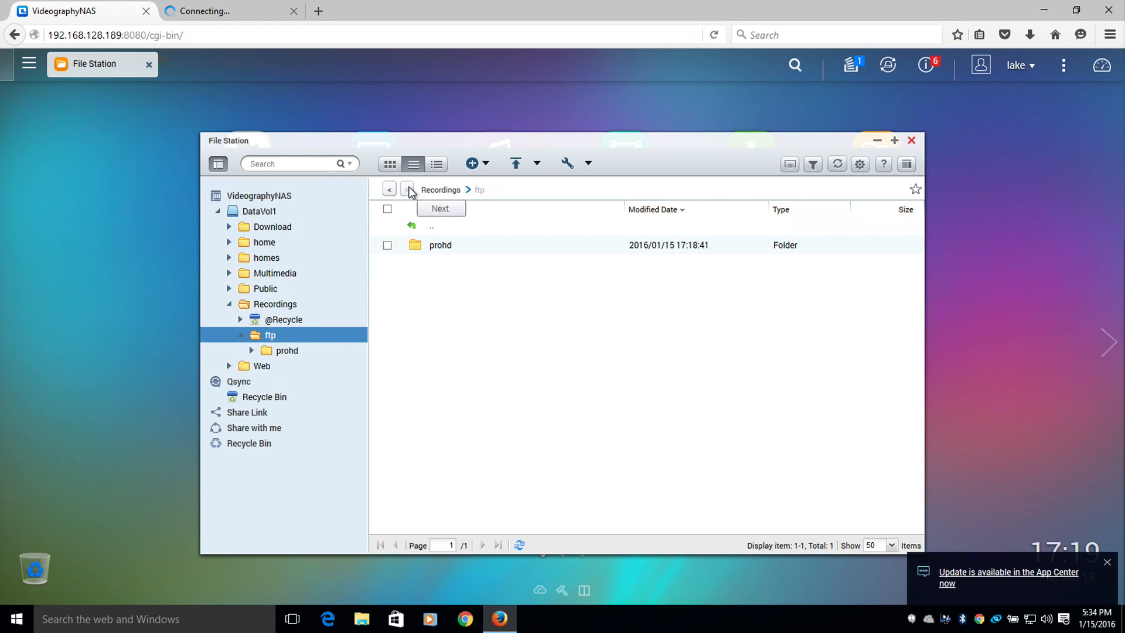
{"action": "double_click", "coordinate": [441, 245]}
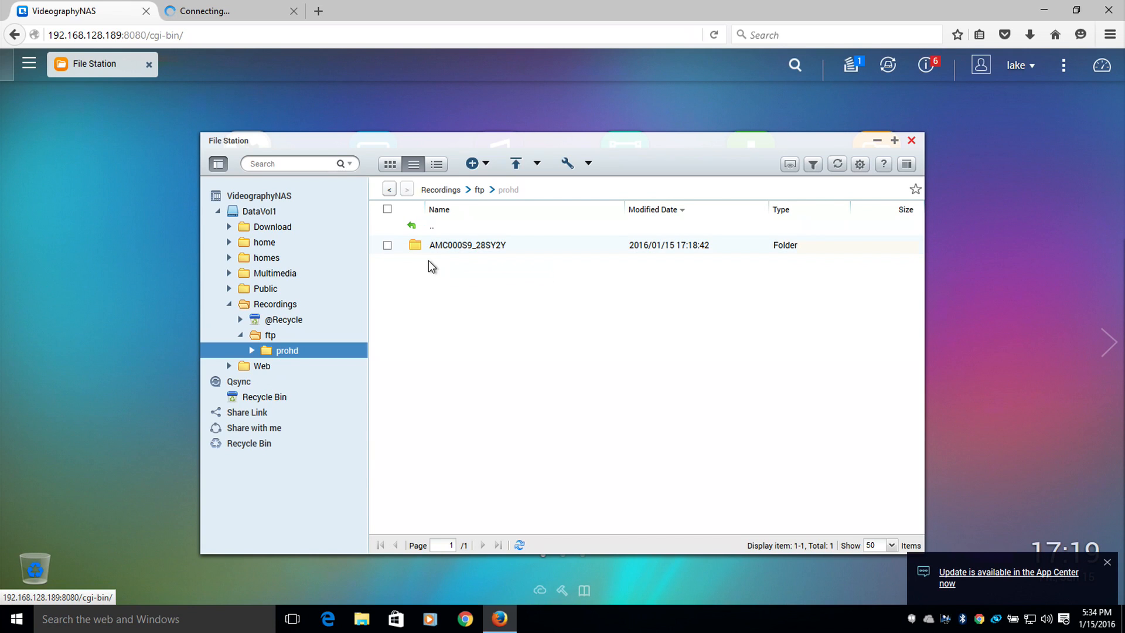
{"action": "left_click", "coordinate": [467, 245]}
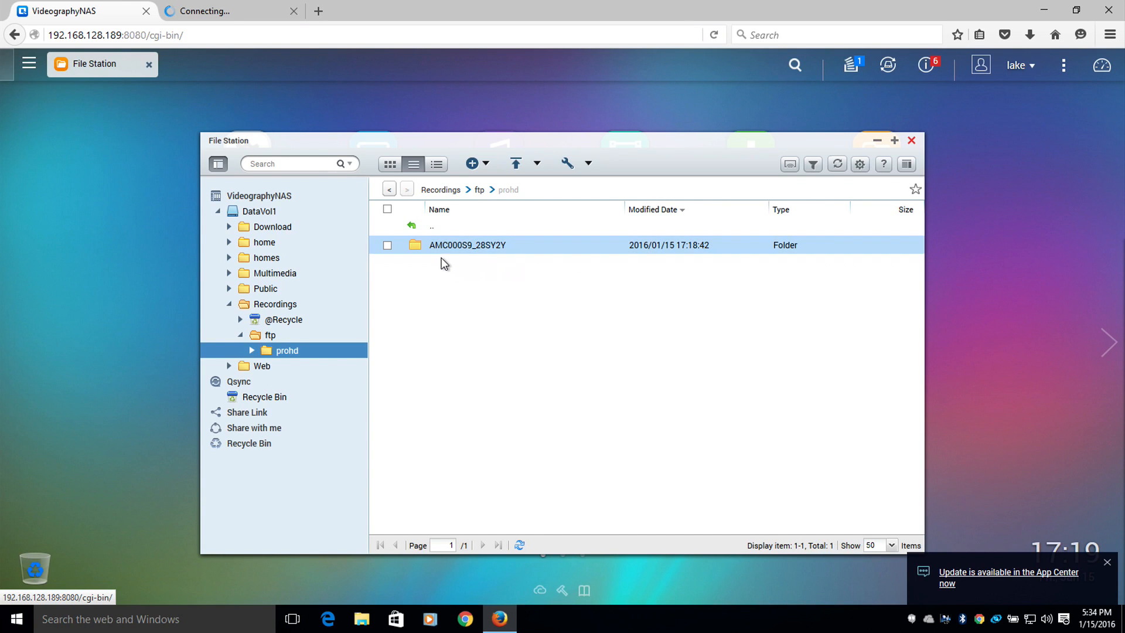
{"action": "mouse_move", "coordinate": [467, 245]}
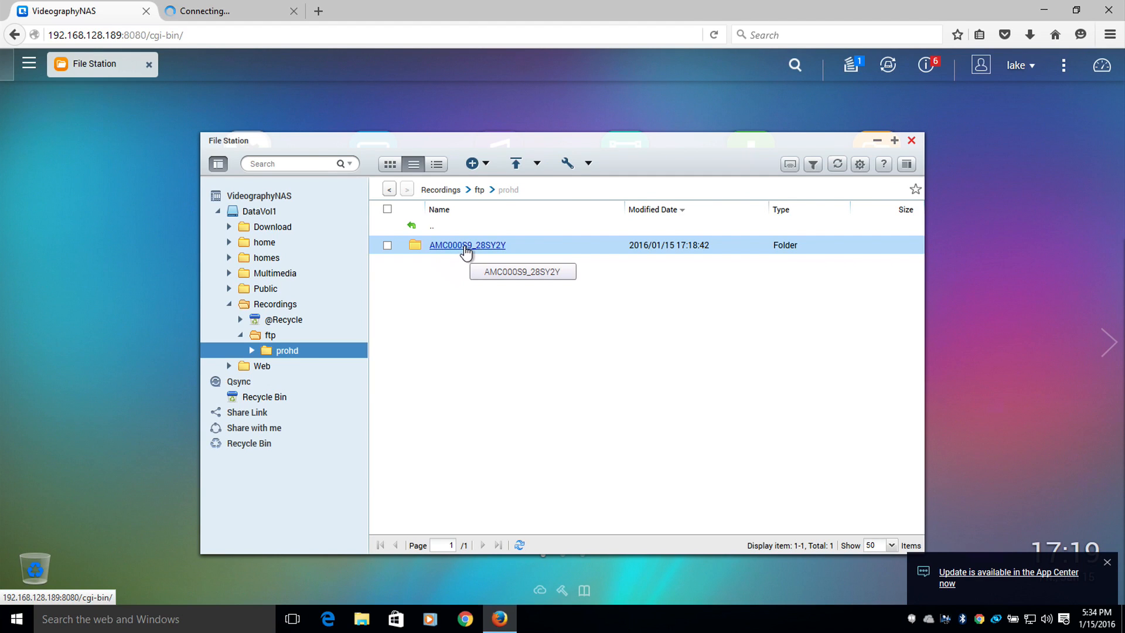
{"action": "double_click", "coordinate": [467, 245]}
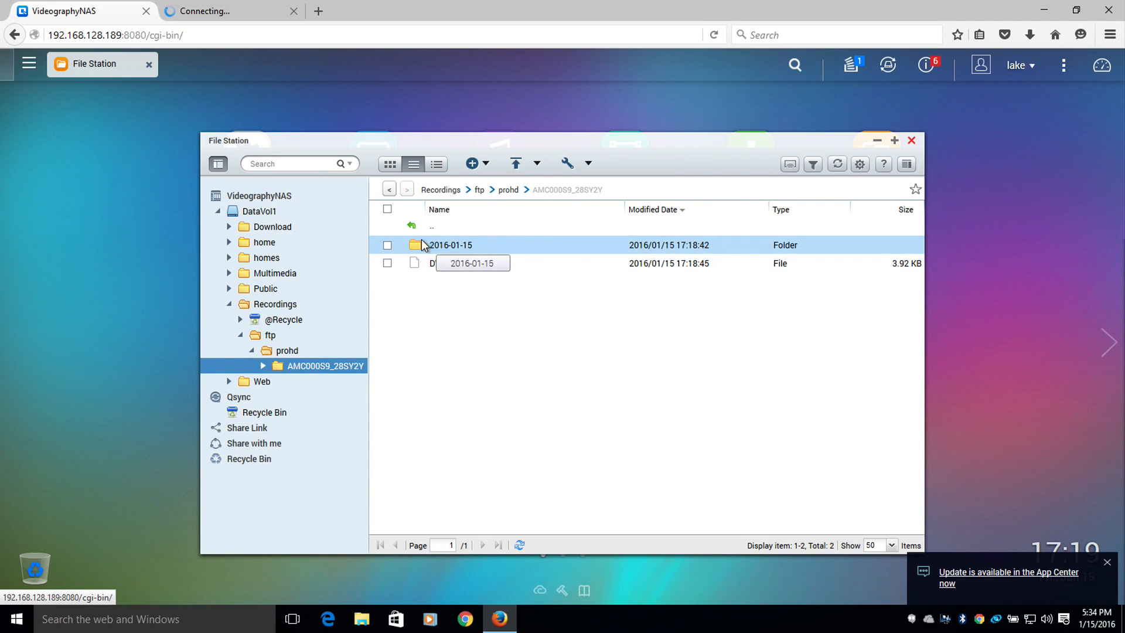
{"action": "mouse_move", "coordinate": [451, 245]}
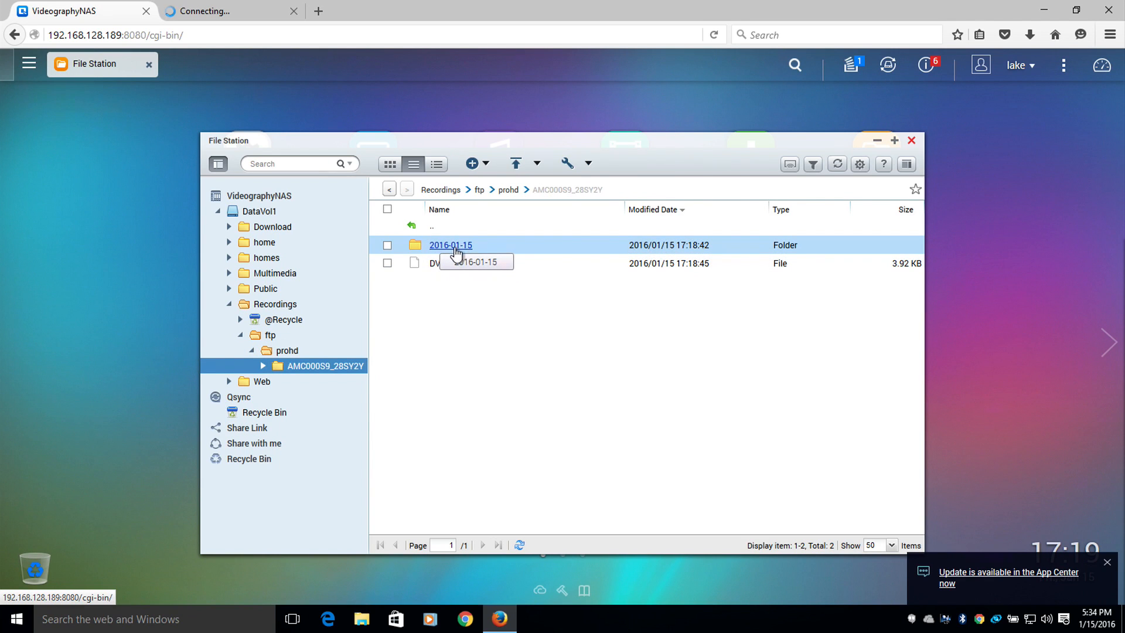
{"action": "left_click", "coordinate": [465, 263]}
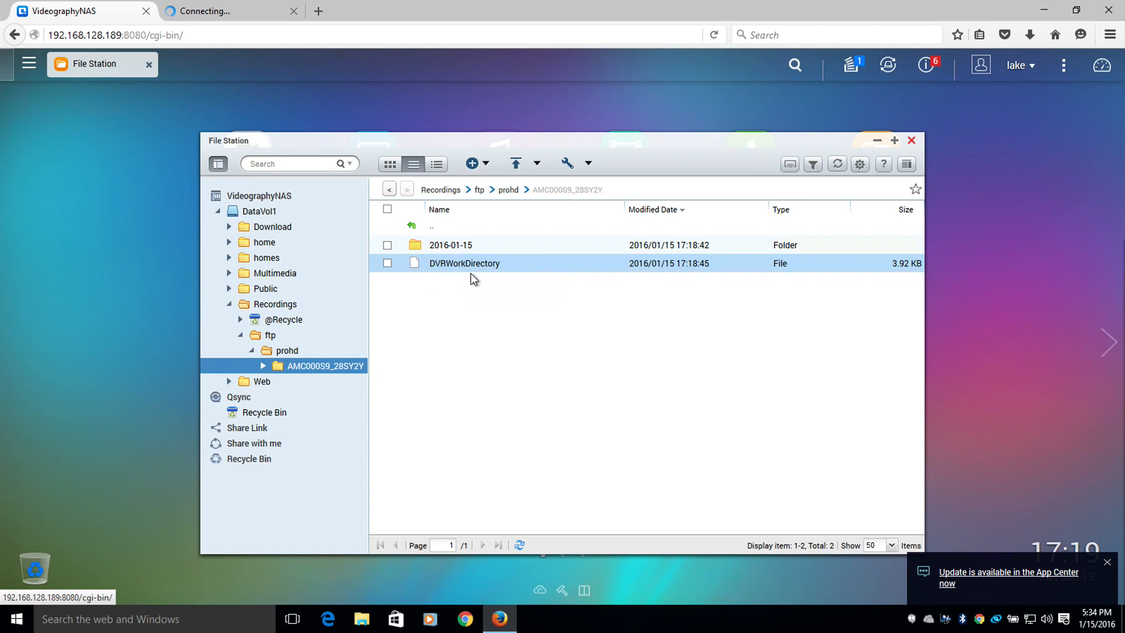
{"action": "left_click", "coordinate": [450, 245]}
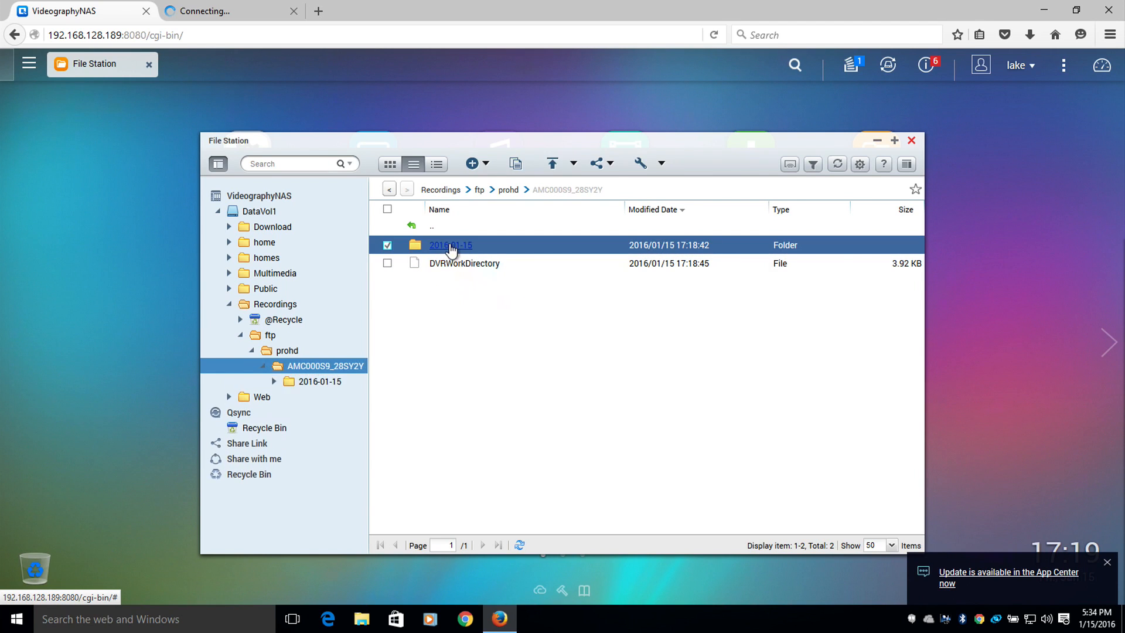
- Open 2016-01-15 > 001 > jpg > 17 to view the camera's JPG snapshots
{"action": "double_click", "coordinate": [449, 245]}
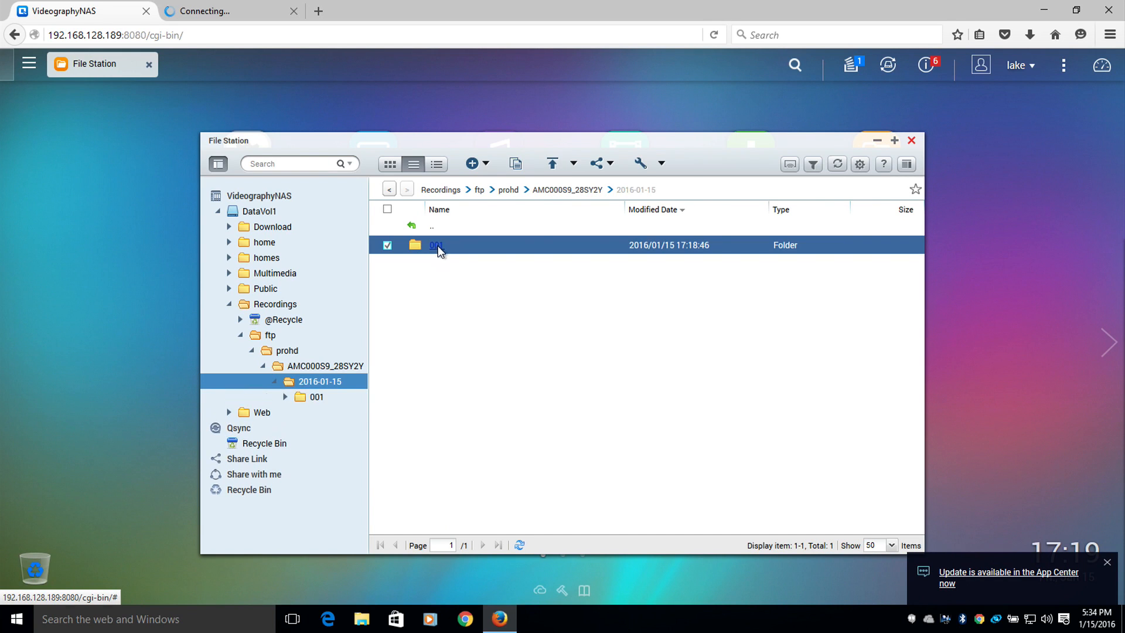
{"action": "double_click", "coordinate": [436, 245]}
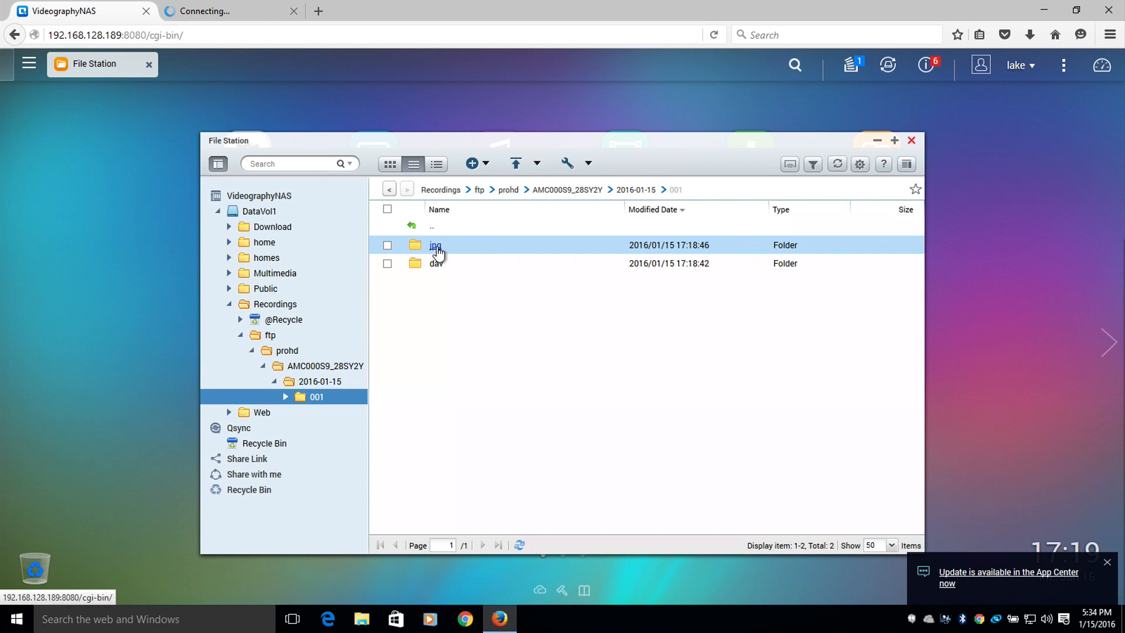
{"action": "double_click", "coordinate": [436, 245]}
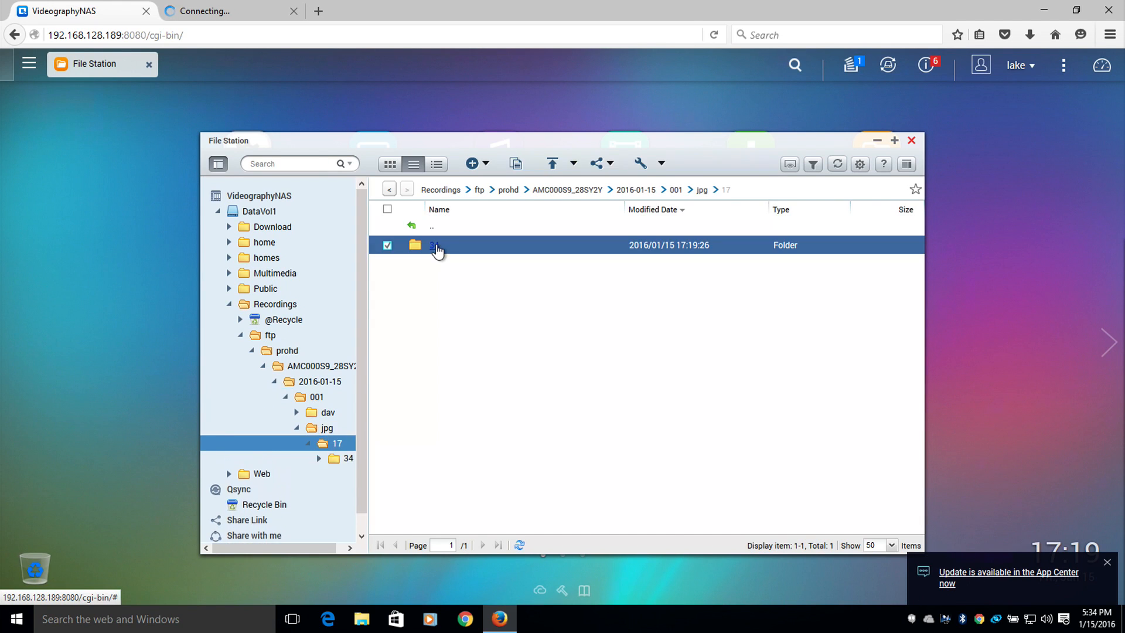
{"action": "double_click", "coordinate": [347, 457]}
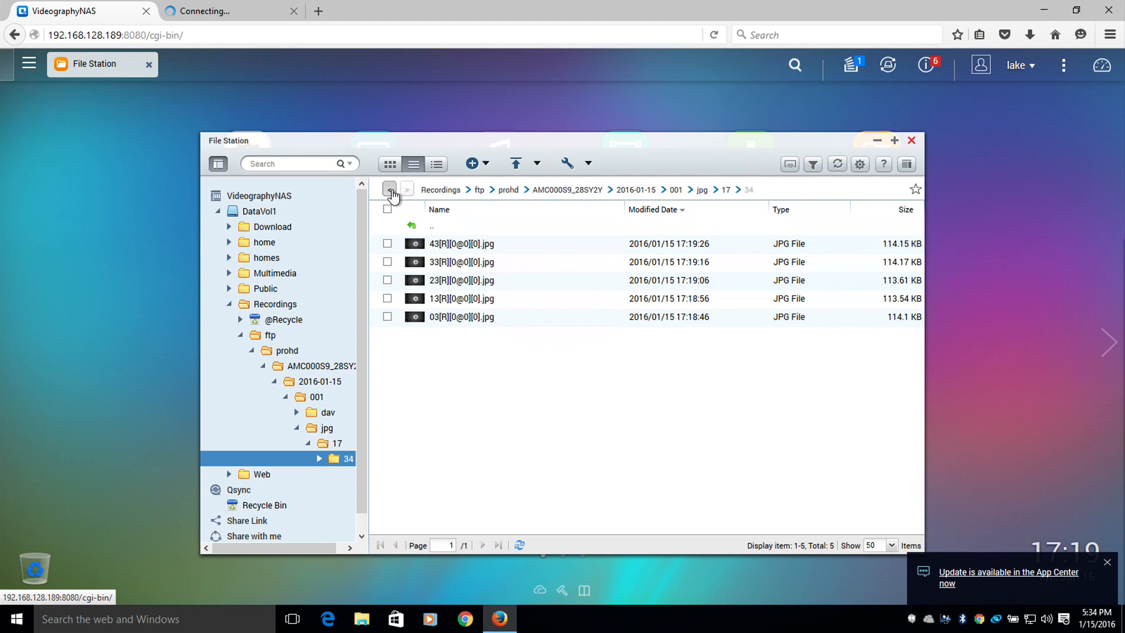
- Go back up to 001 and open dav/17 to find the 59.15 MB video recording
{"action": "left_click", "coordinate": [390, 189]}
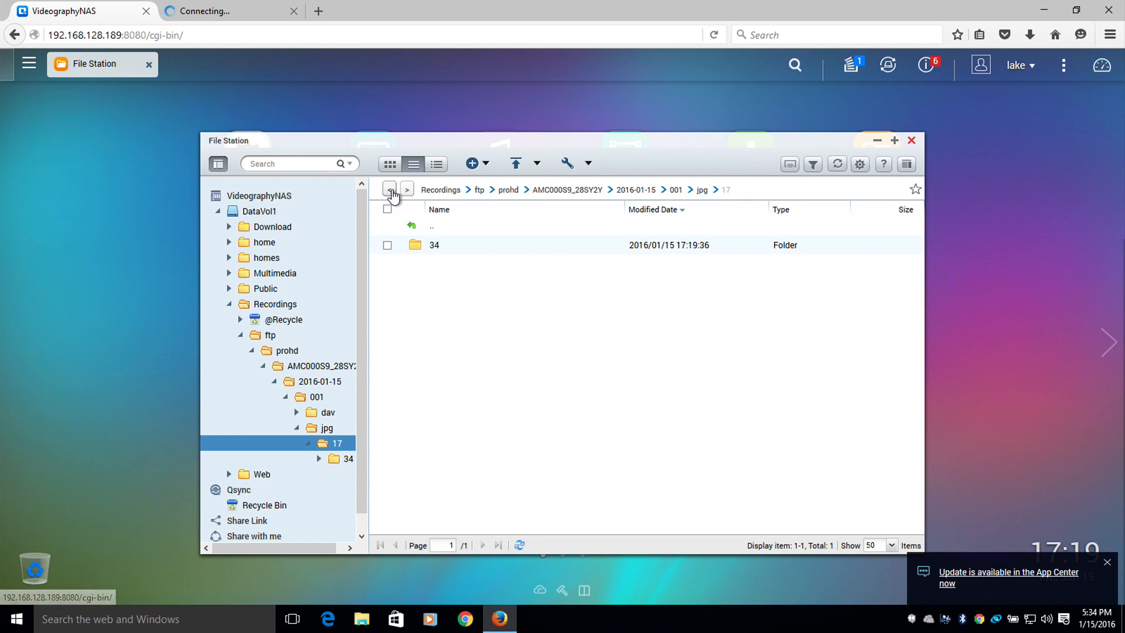
{"action": "left_click", "coordinate": [389, 189]}
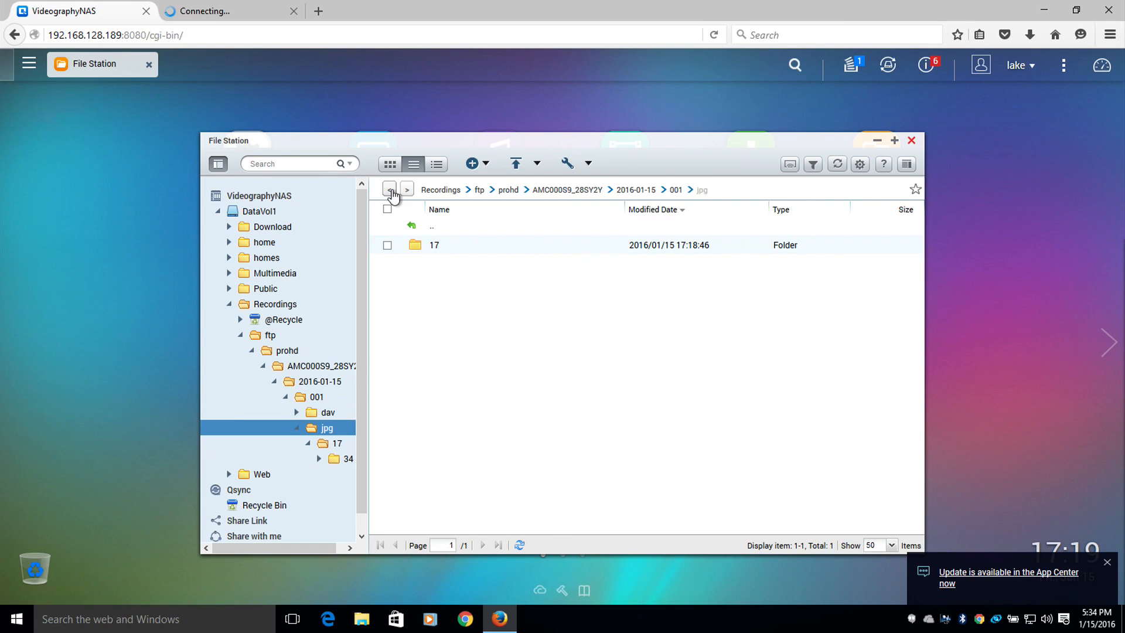
{"action": "left_click", "coordinate": [389, 189]}
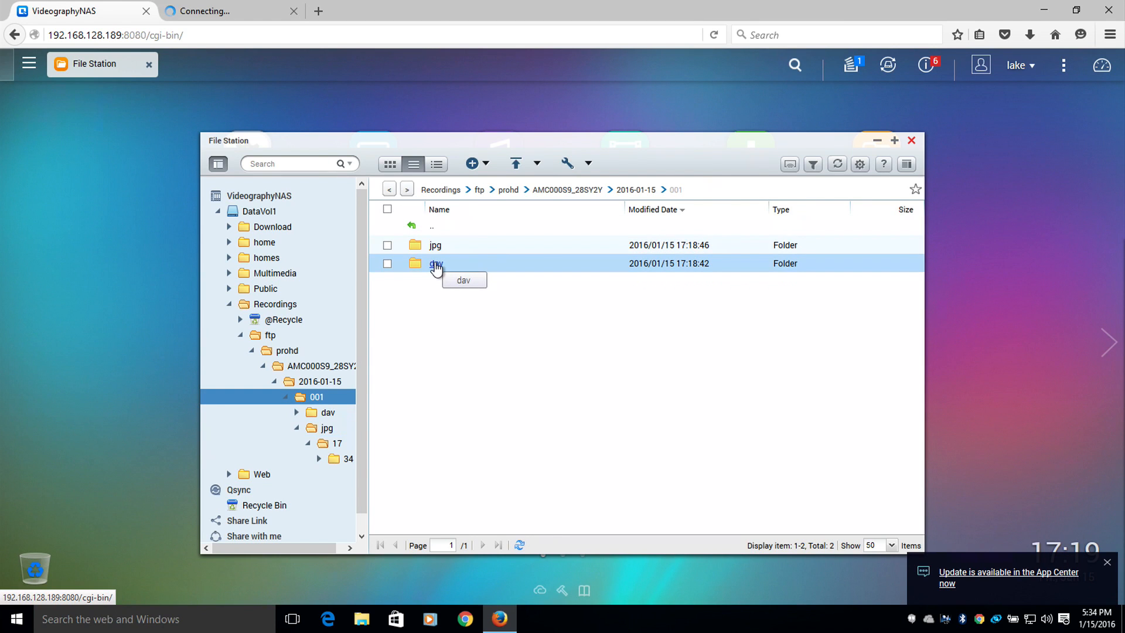
{"action": "double_click", "coordinate": [436, 263]}
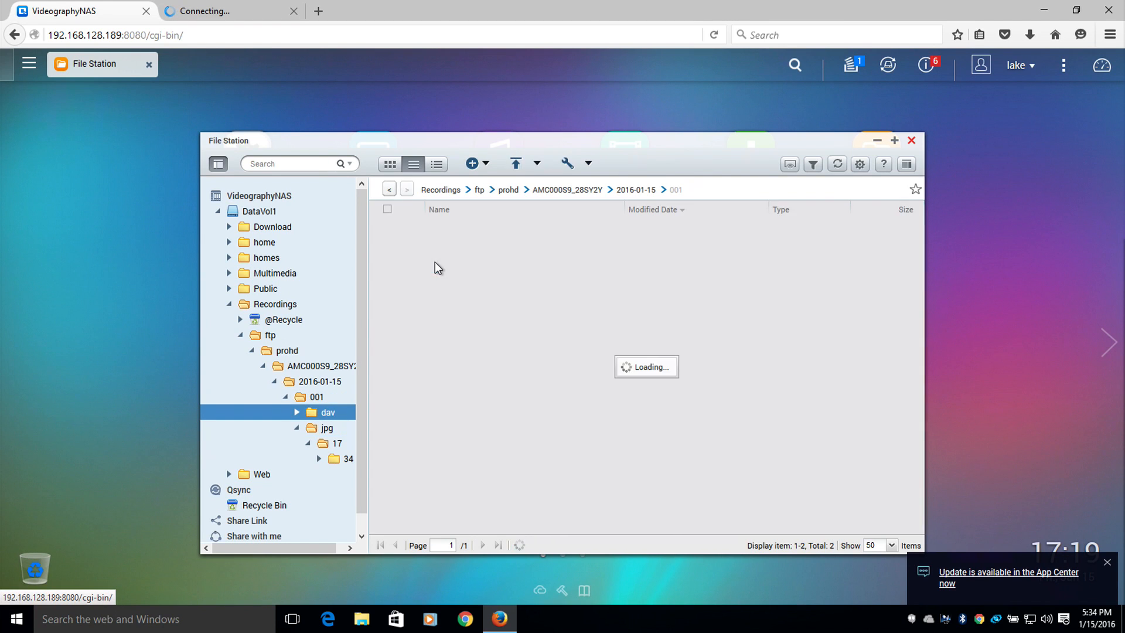
{"action": "left_click", "coordinate": [327, 412]}
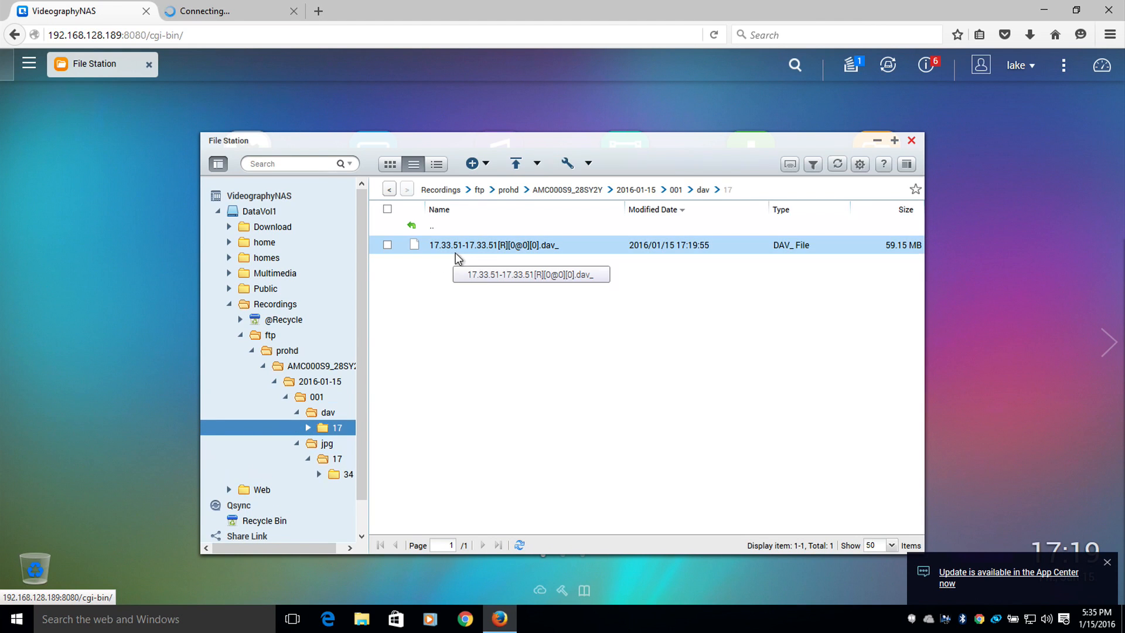
{"action": "mouse_move", "coordinate": [558, 256]}
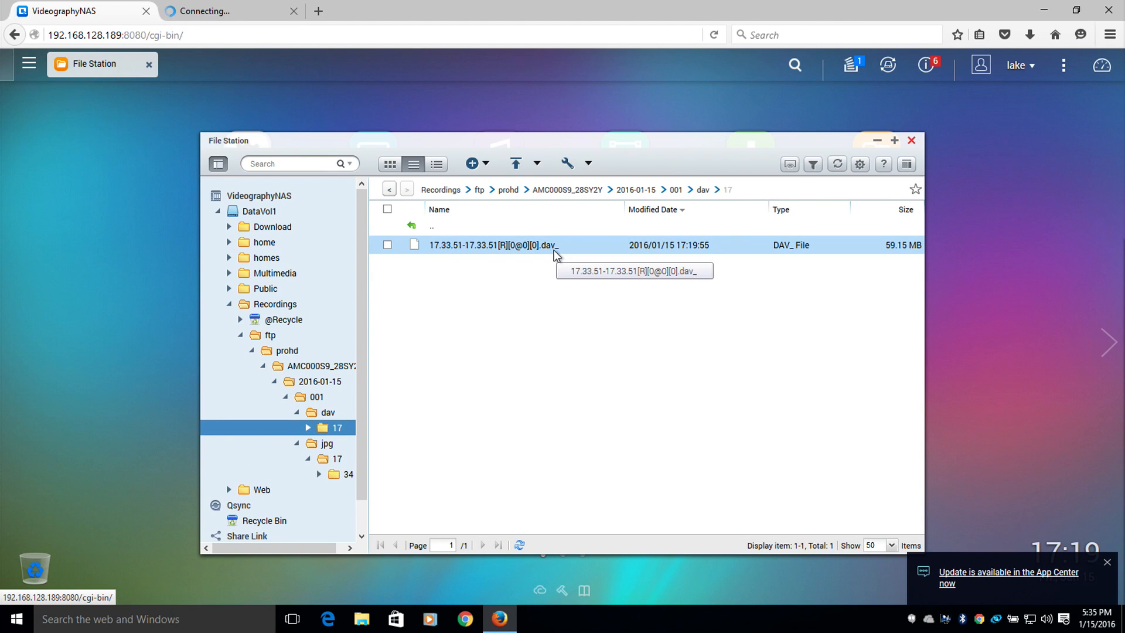